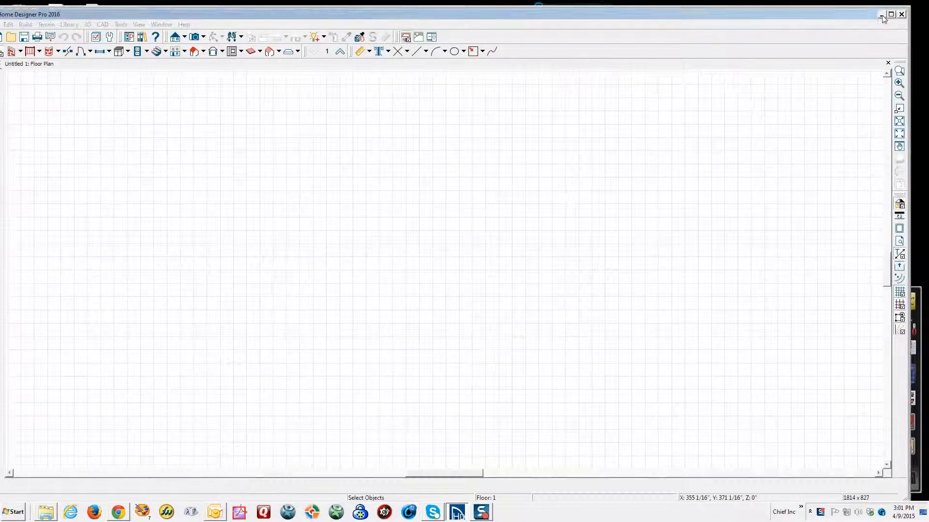
- Maximize the window and close a small square room with four exterior walls
left_click(891, 14)
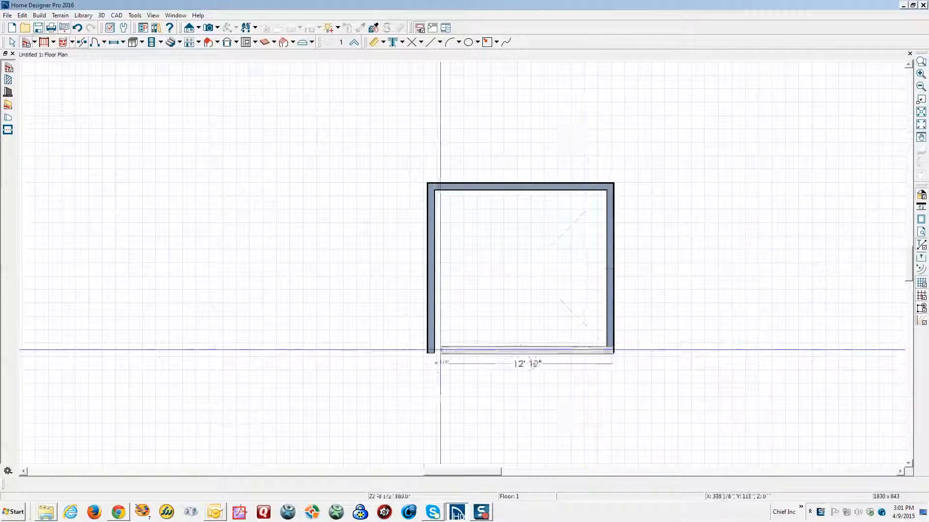
left_click(520, 267)
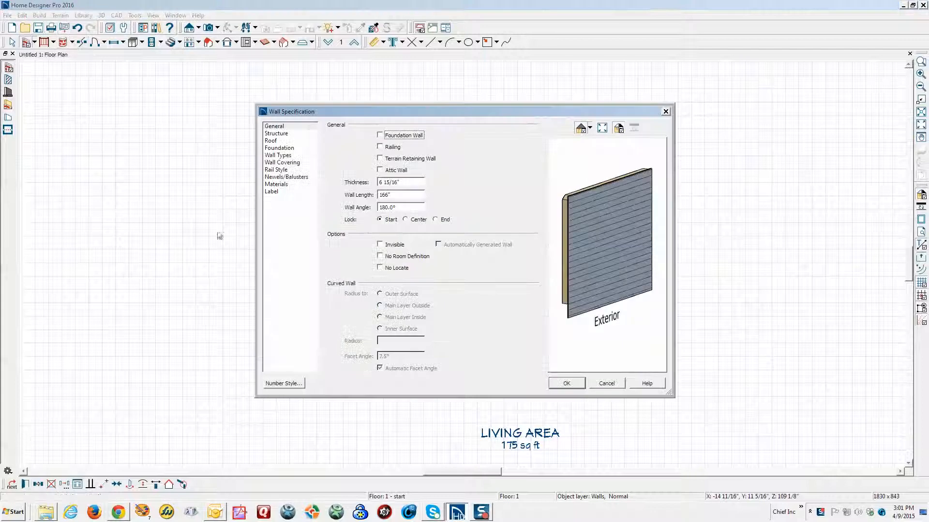
- Check Full Gable Wall on the Roof panel of both the bottom and top walls
left_click(270, 141)
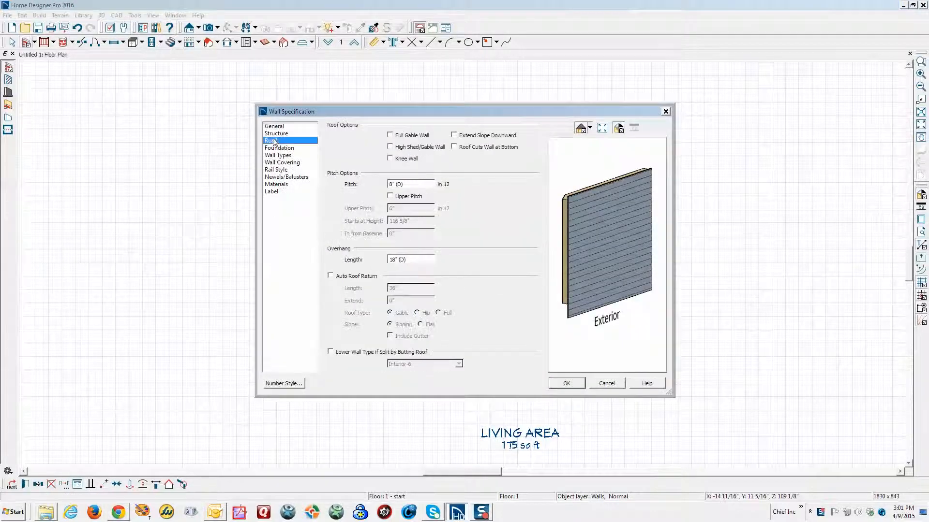
left_click(390, 135)
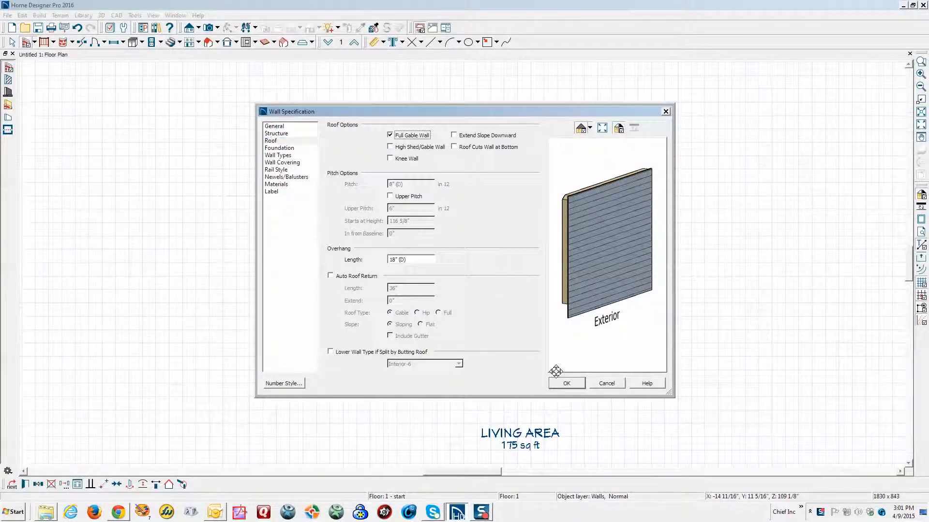
left_click(565, 383)
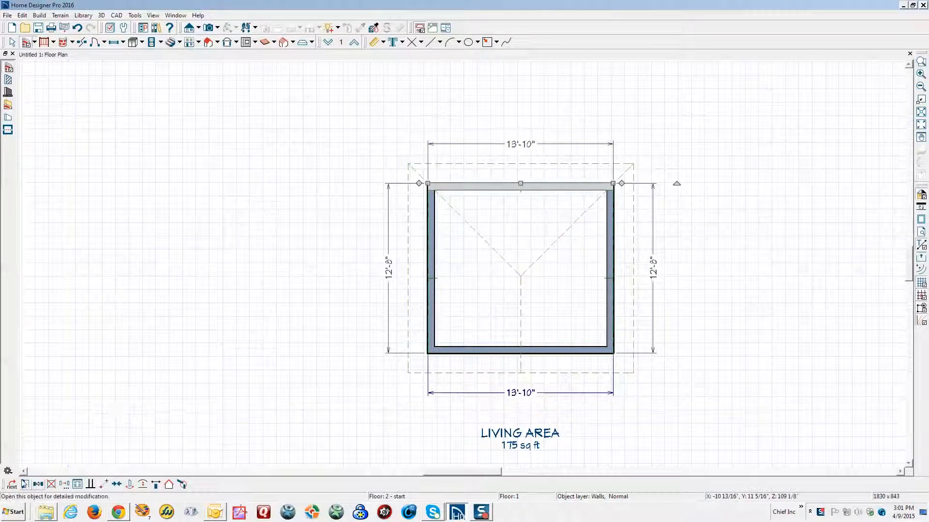
double_click(520, 184)
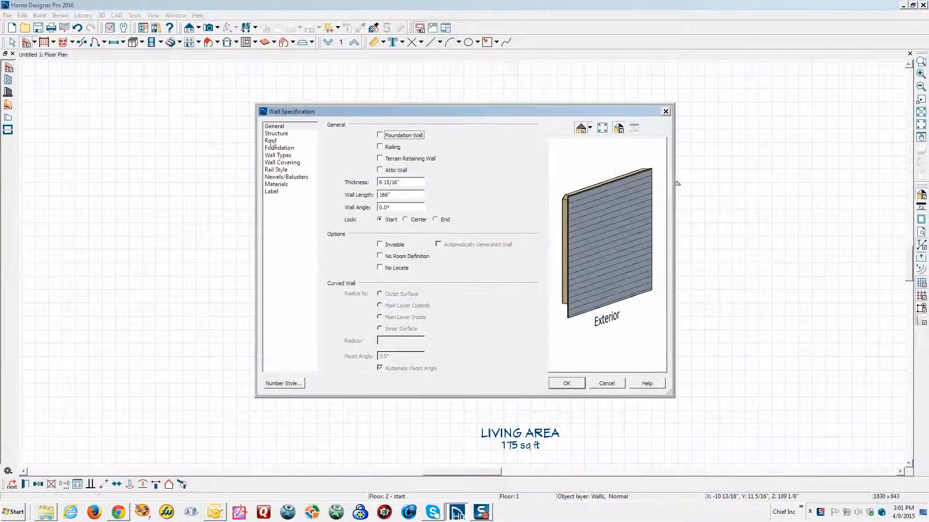
left_click(271, 140)
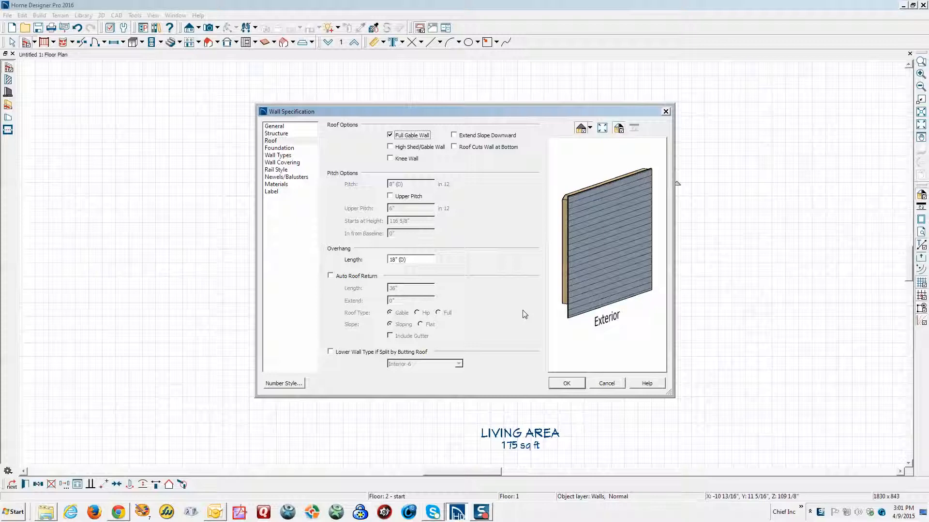
left_click(566, 383)
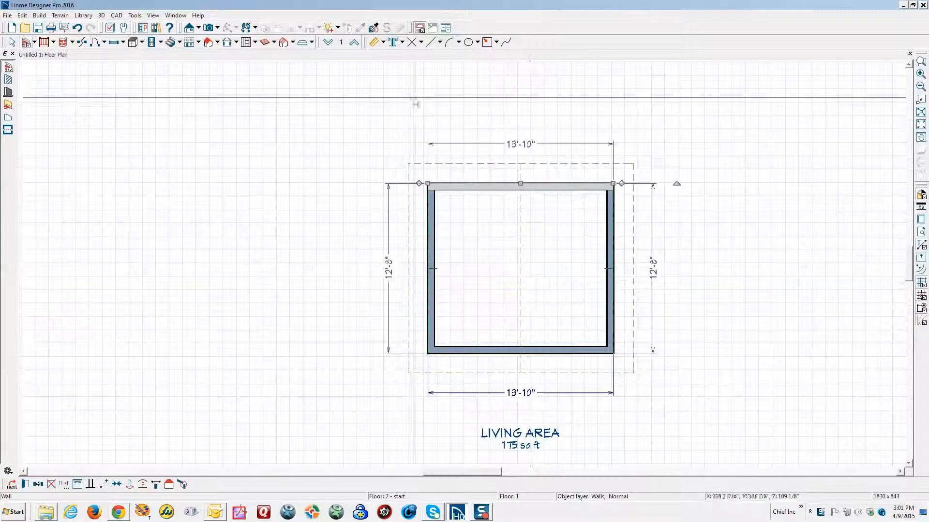
left_click(188, 27)
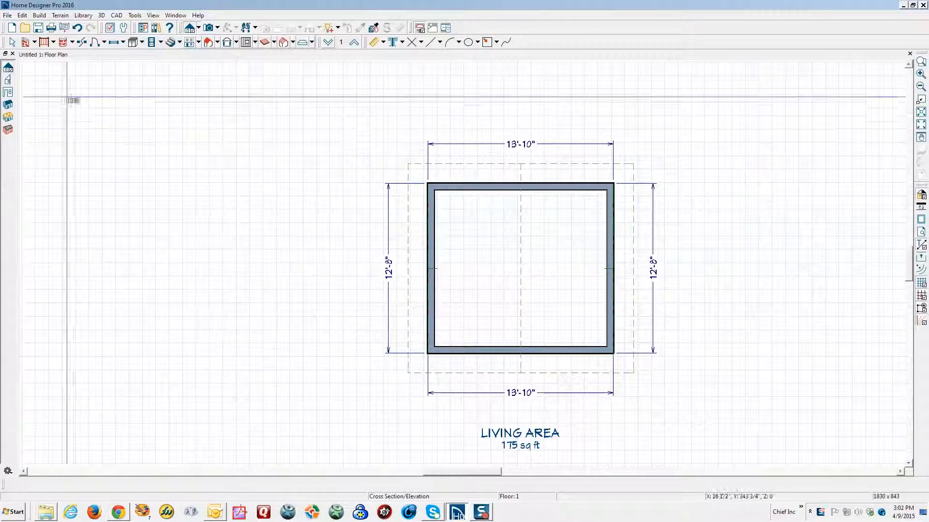
- Cut a Cross Section/Elevation camera through the plan, then browse the CAD menu
left_click(8, 82)
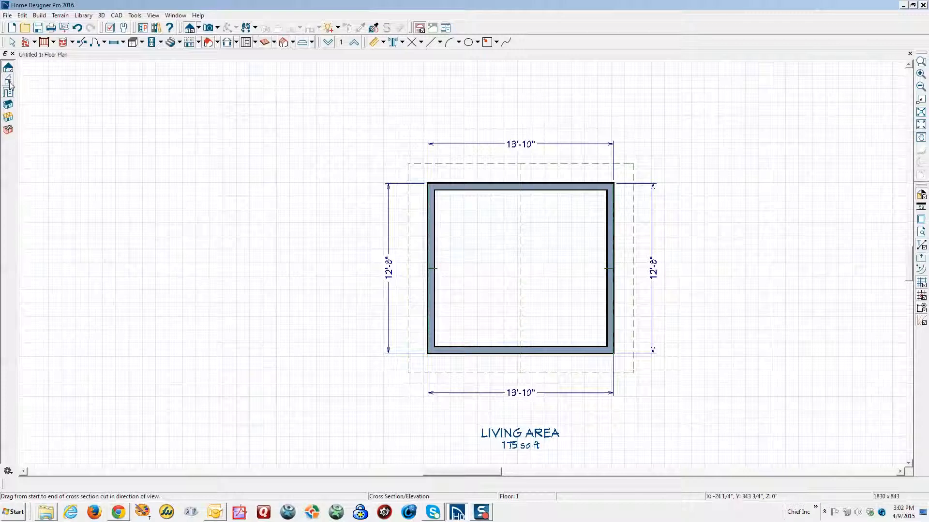
mouse_move(8, 82)
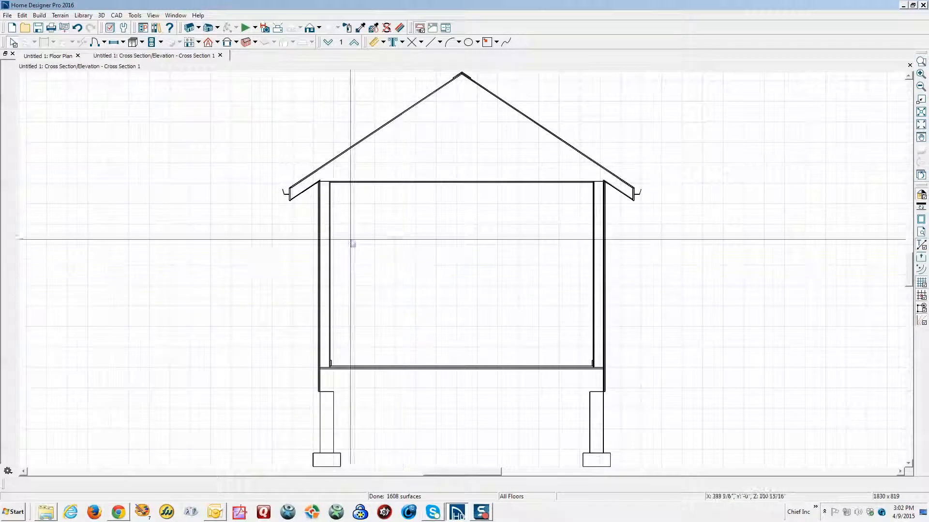
left_click(117, 14)
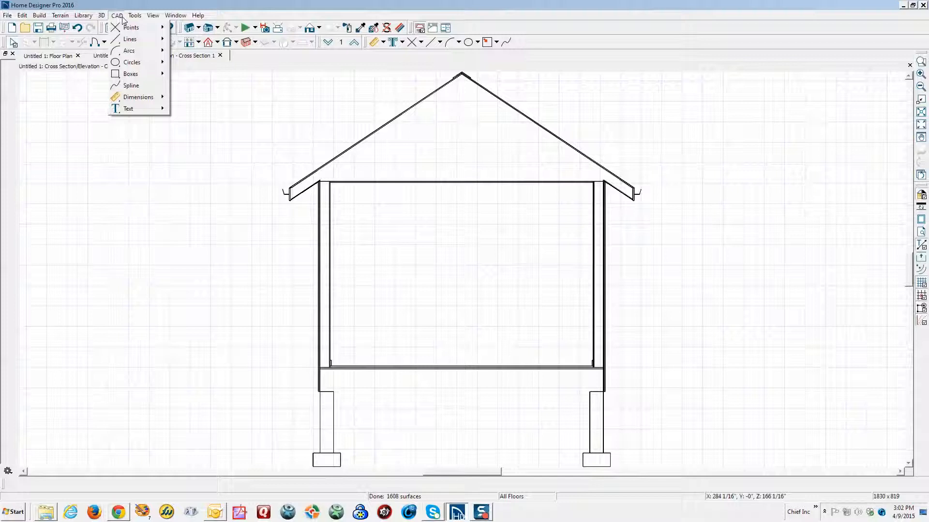
mouse_move(138, 96)
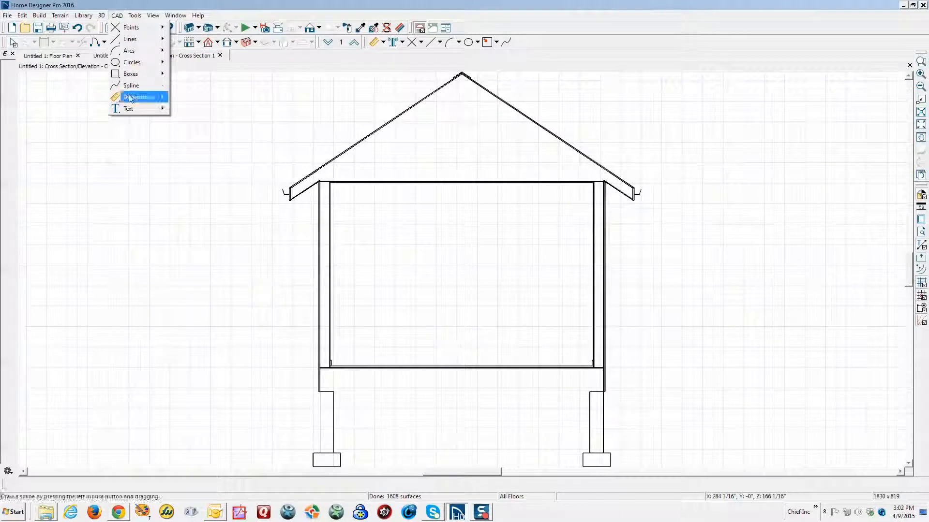
mouse_move(132, 128)
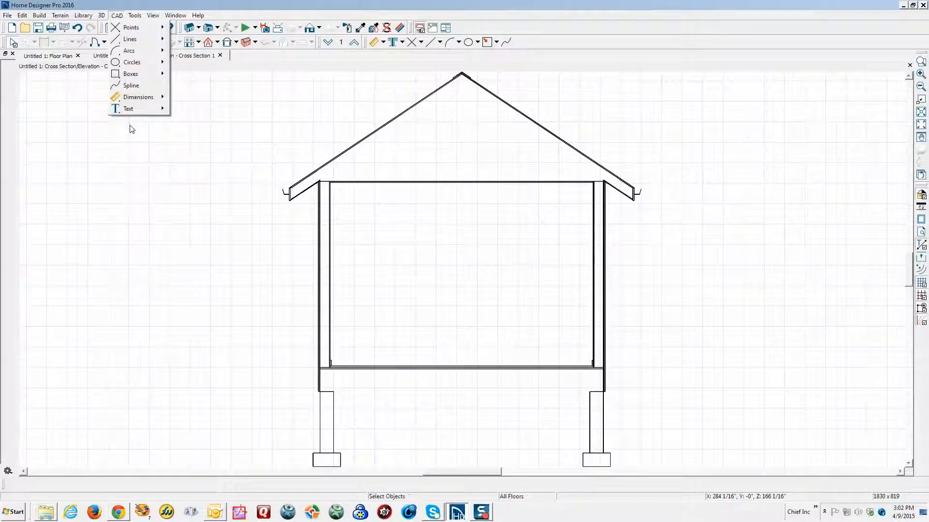
mouse_move(173, 131)
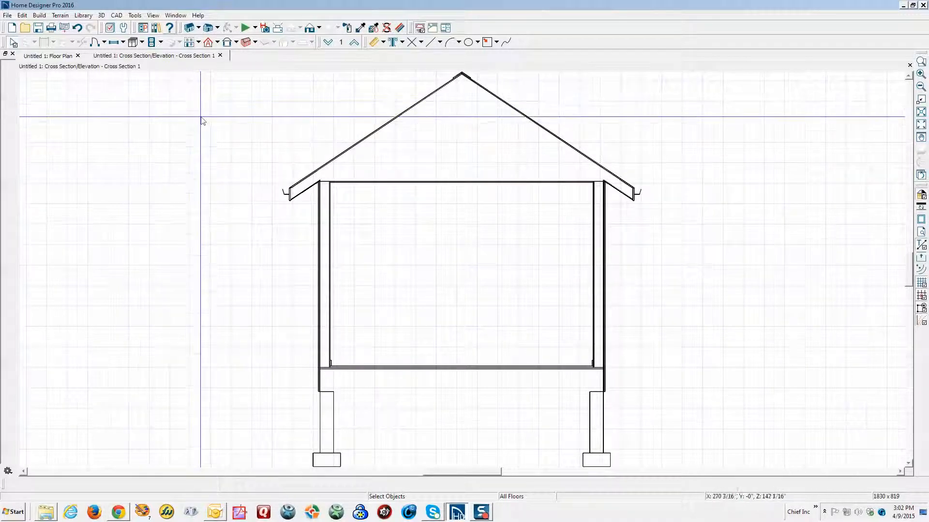
- Enable Automatically Build Roof Framing on the left and right roof planes, accepting auto-rebuild roofs off
left_click(49, 56)
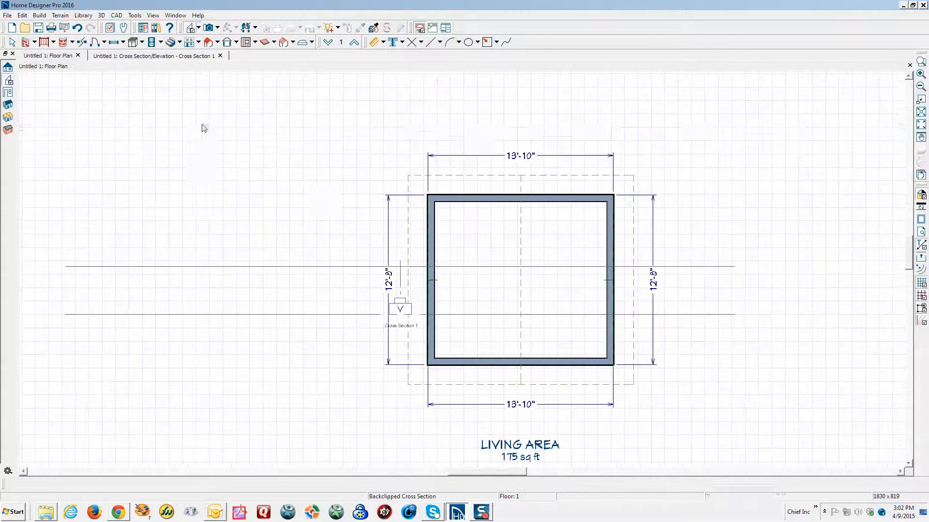
mouse_move(470, 189)
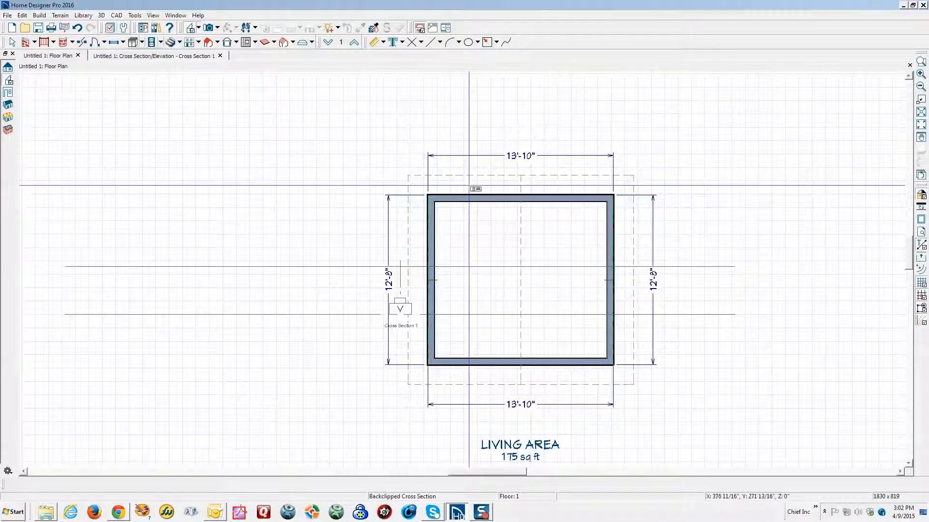
left_click(464, 279)
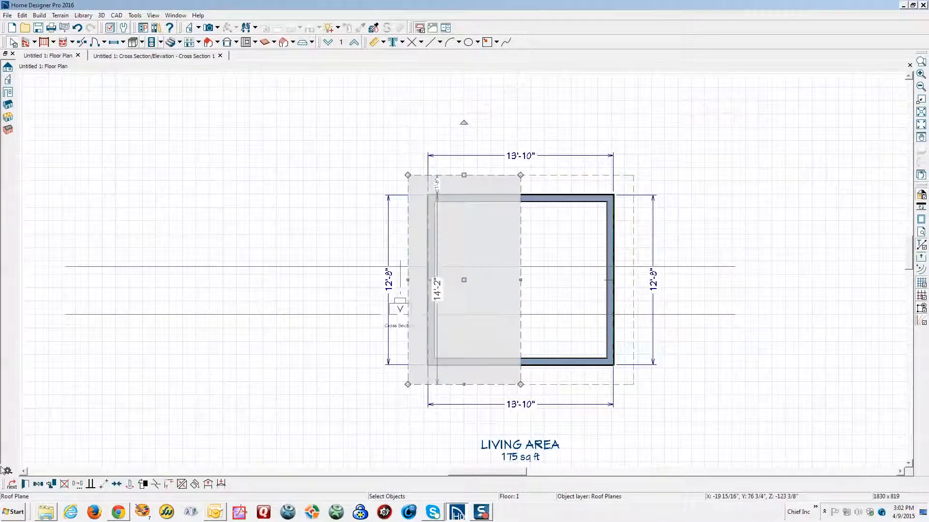
double_click(463, 279)
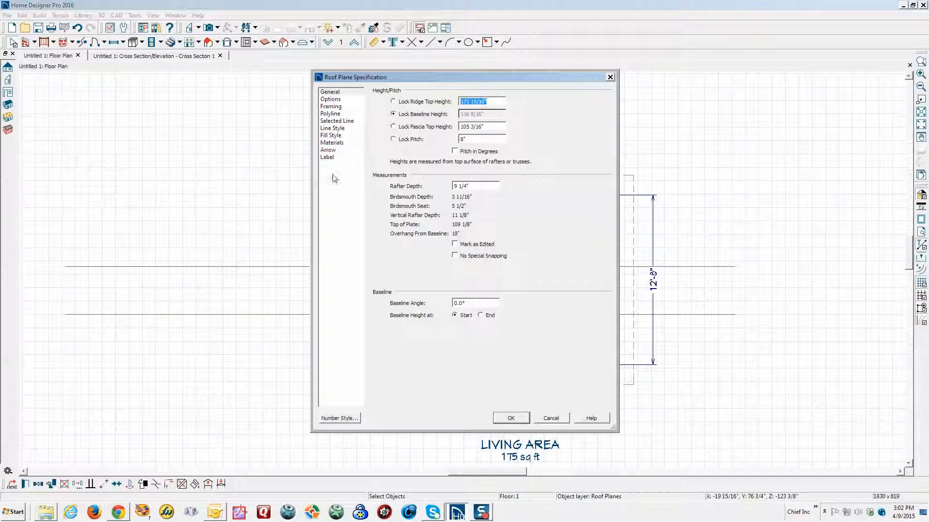
mouse_move(333, 132)
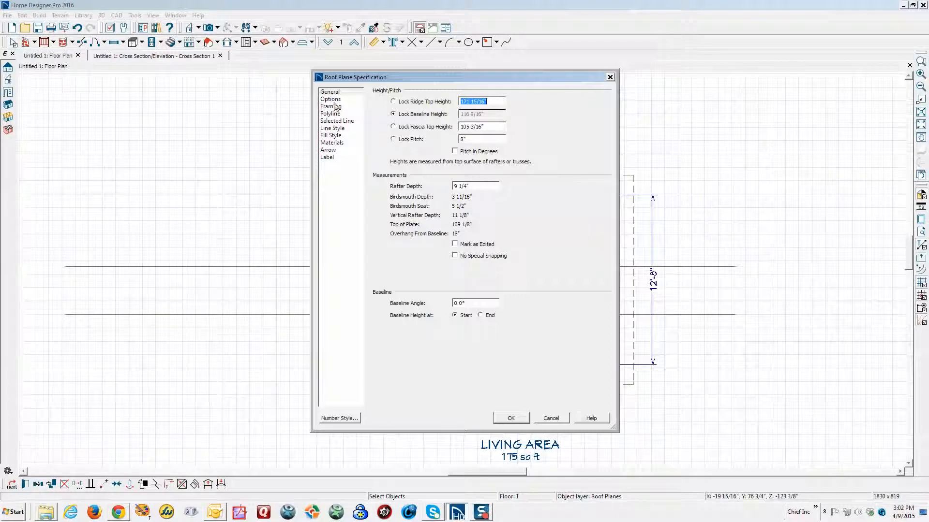
left_click(331, 107)
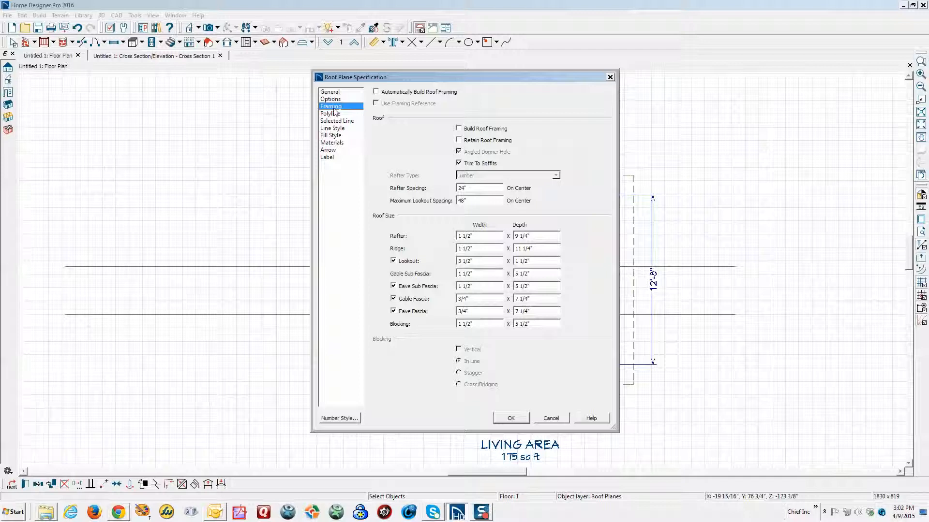
left_click(376, 91)
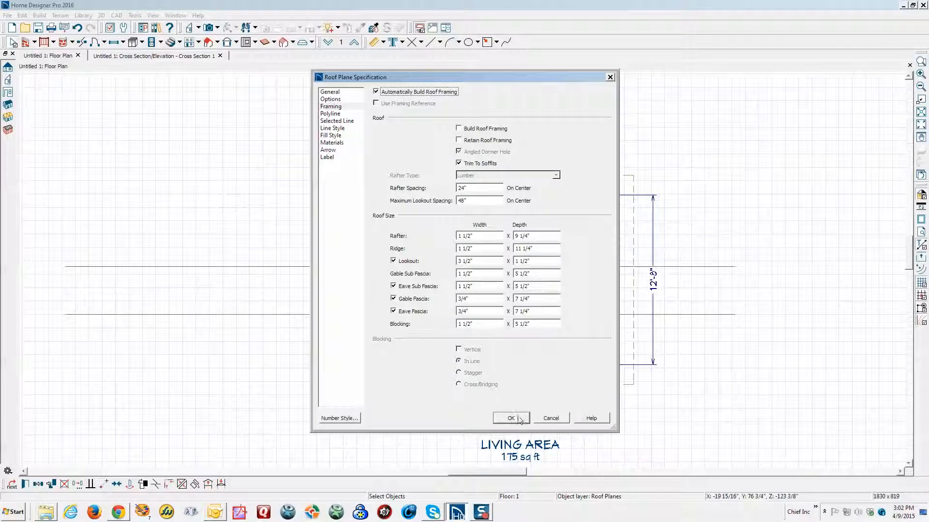
left_click(511, 418)
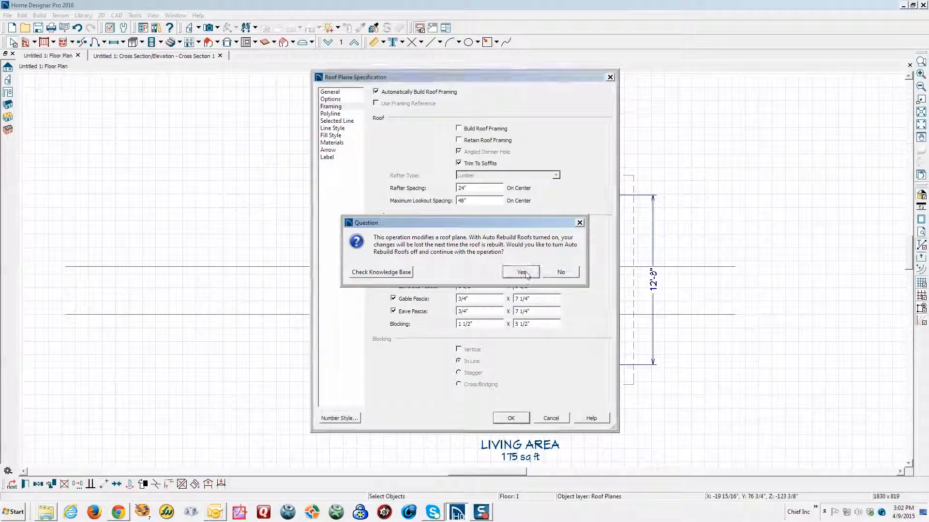
left_click(521, 272)
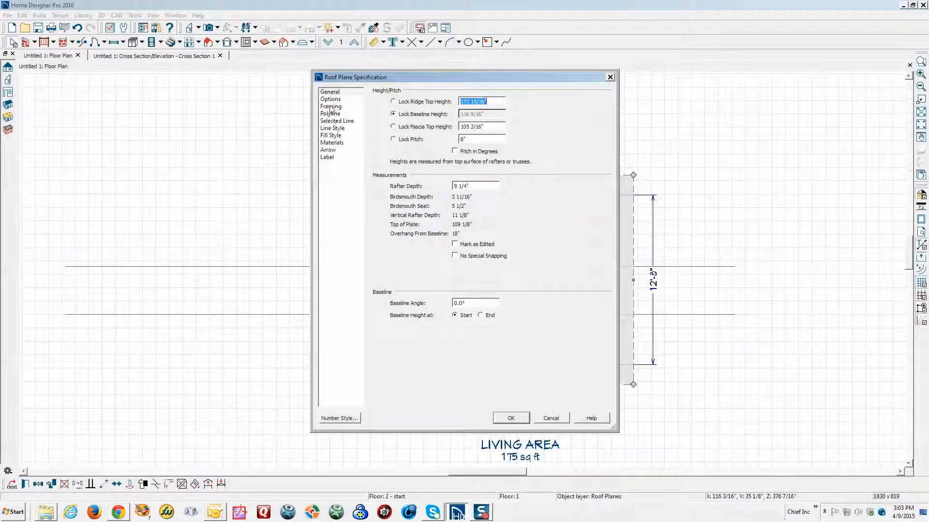
left_click(331, 106)
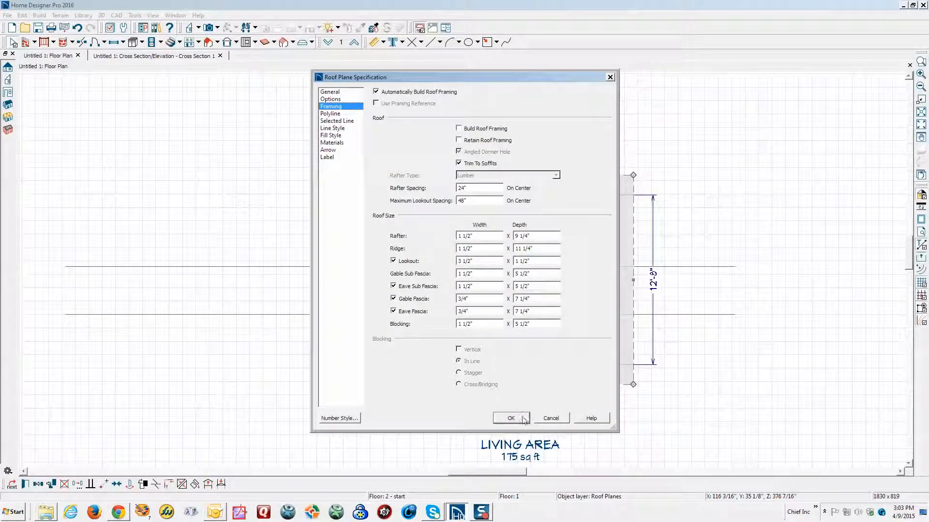
left_click(511, 418)
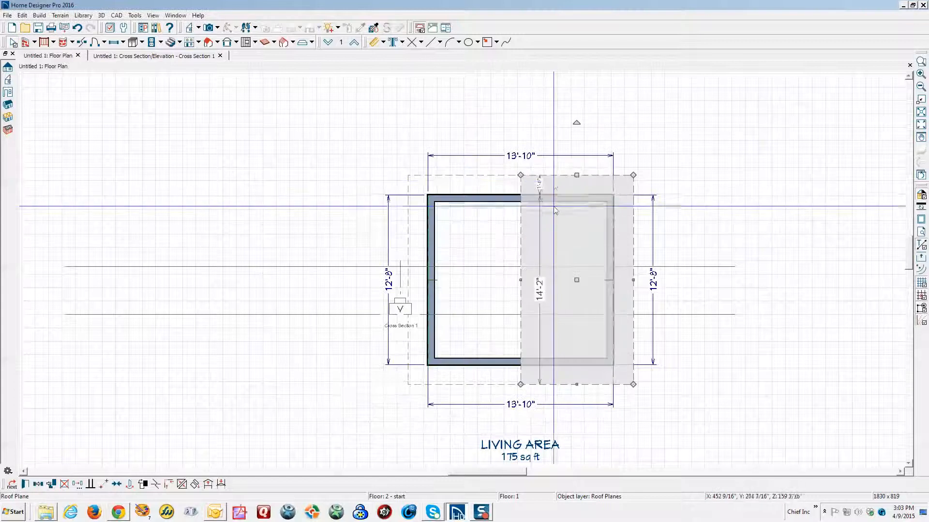
left_click(257, 204)
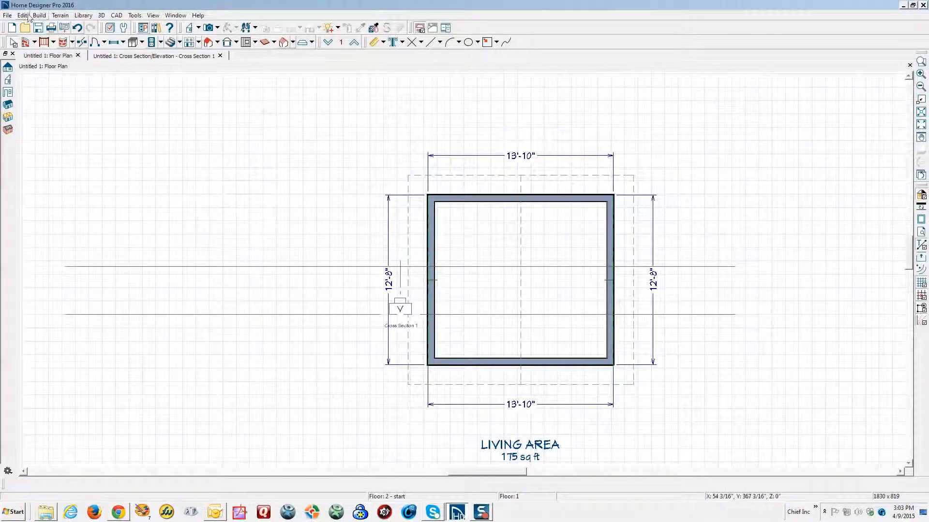
- Build framing with Build Wall Framing checked and display the Framing, Wall layer
left_click(39, 14)
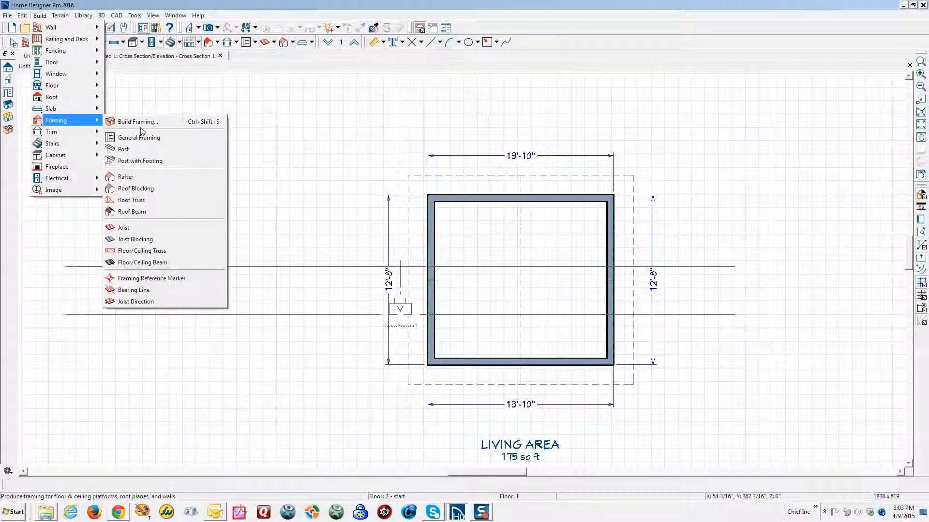
left_click(139, 122)
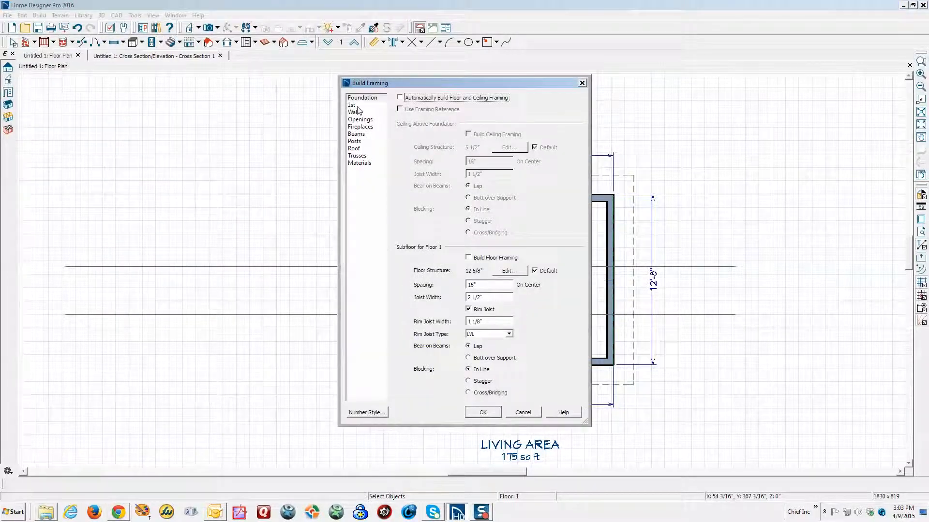
left_click(353, 112)
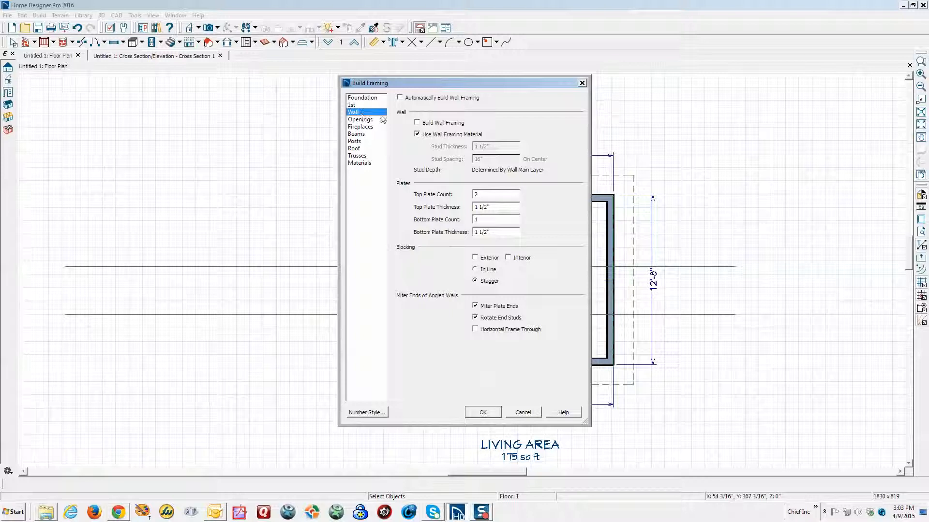
left_click(417, 122)
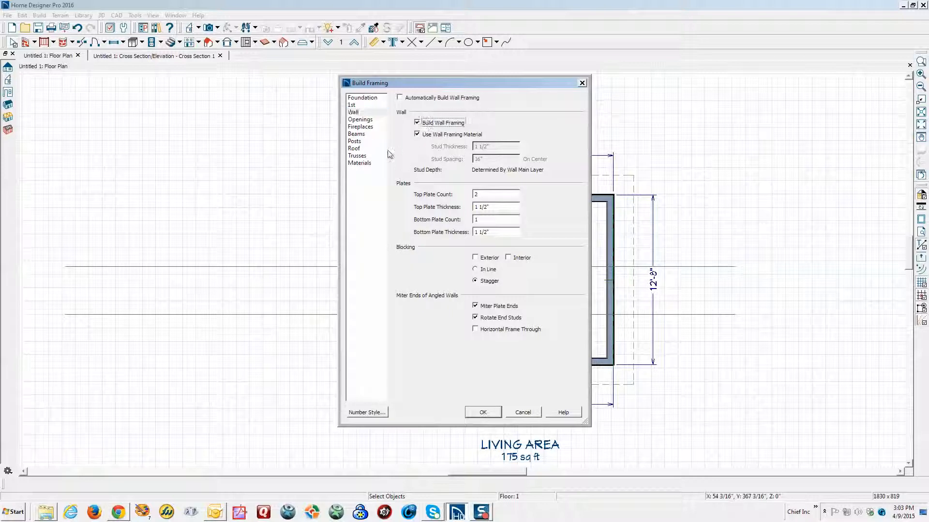
mouse_move(361, 148)
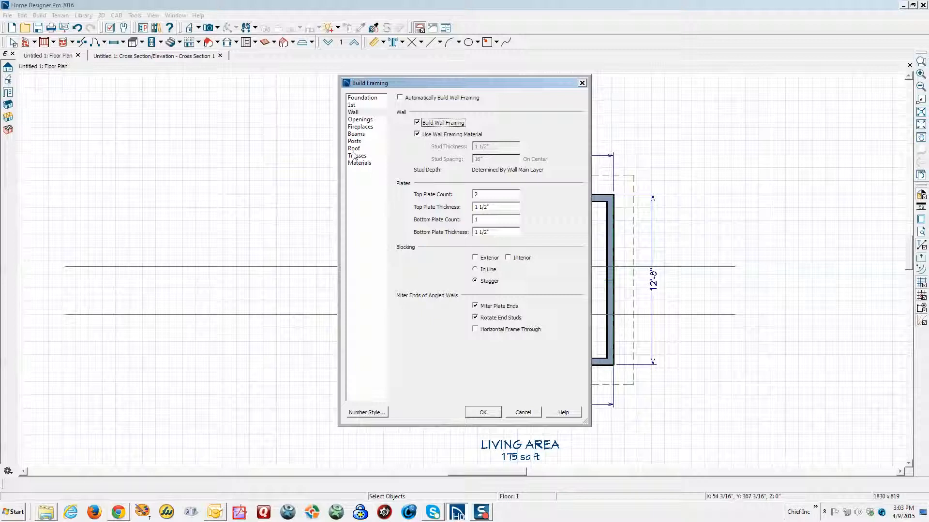
left_click(354, 148)
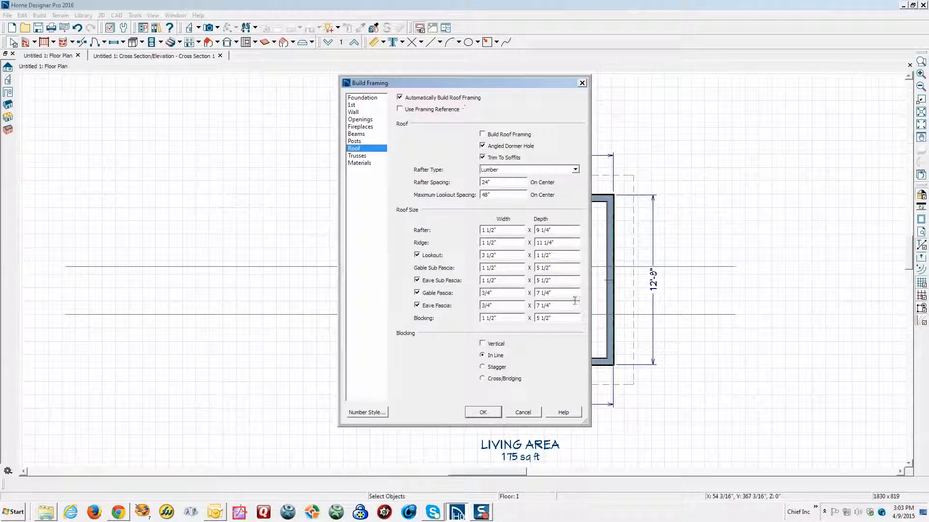
left_click(481, 412)
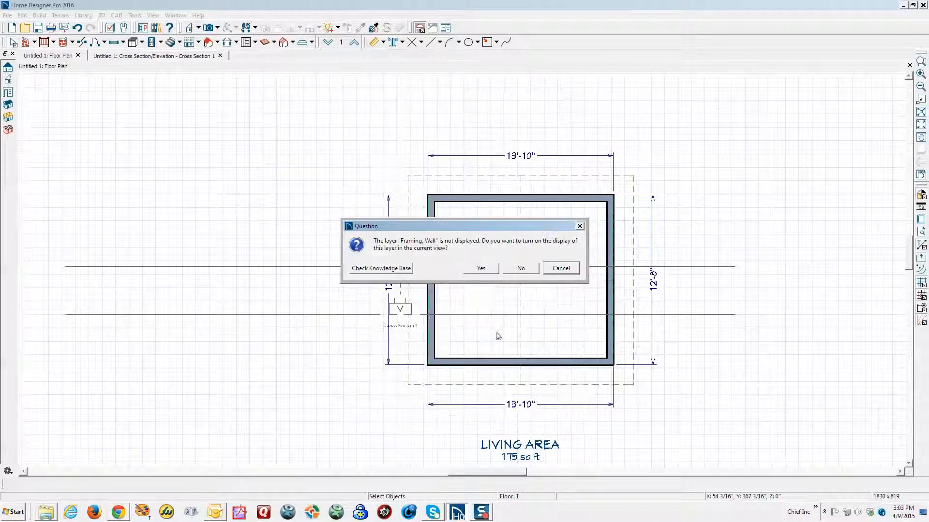
left_click(481, 268)
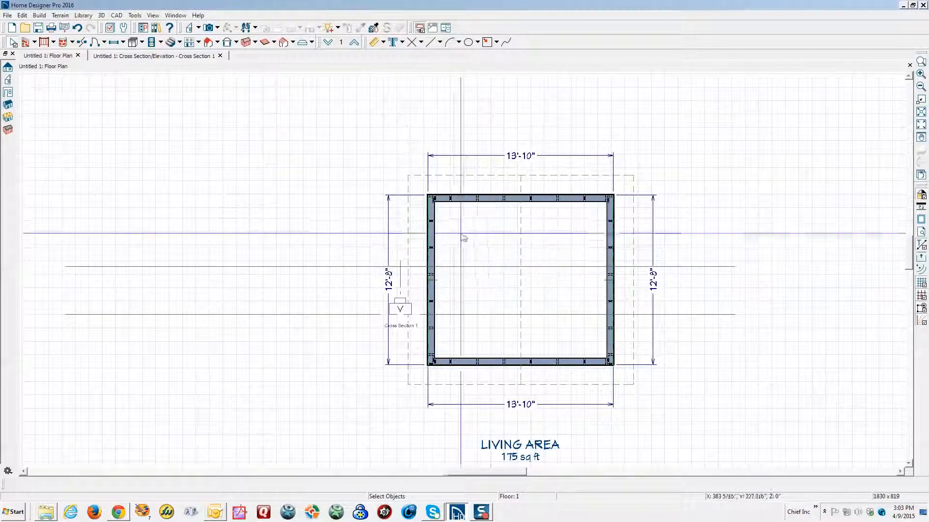
left_click(153, 56)
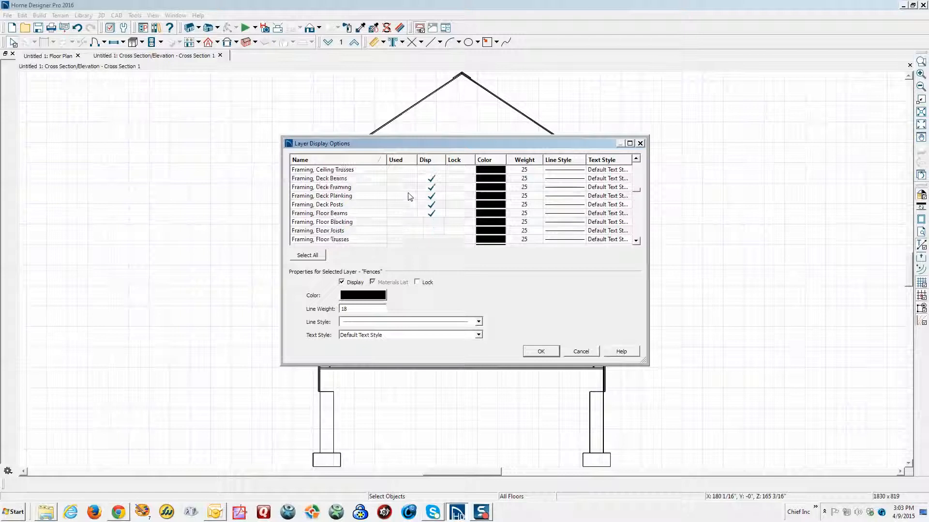
- Turn on display of the Framing, Wall and Framing, Roof Trusses layers in the cross-section
scroll("down", 3)
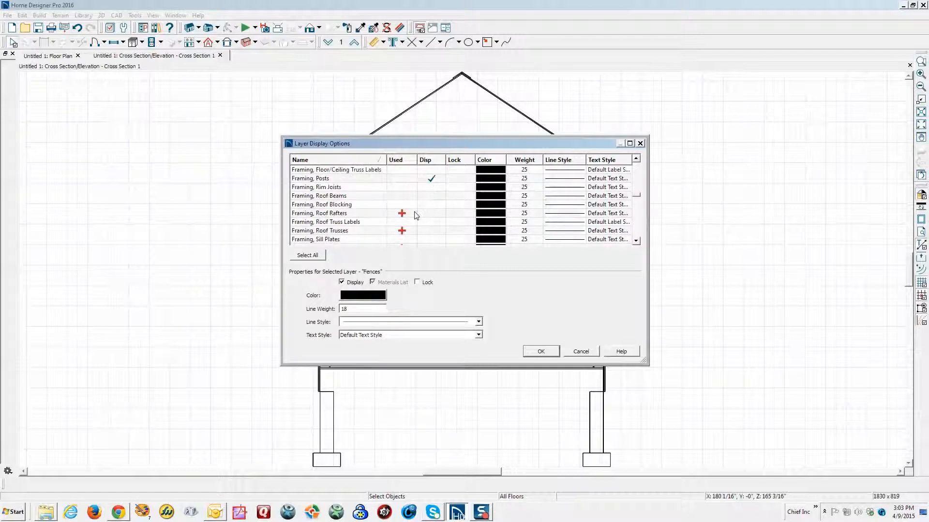
scroll("down", 3)
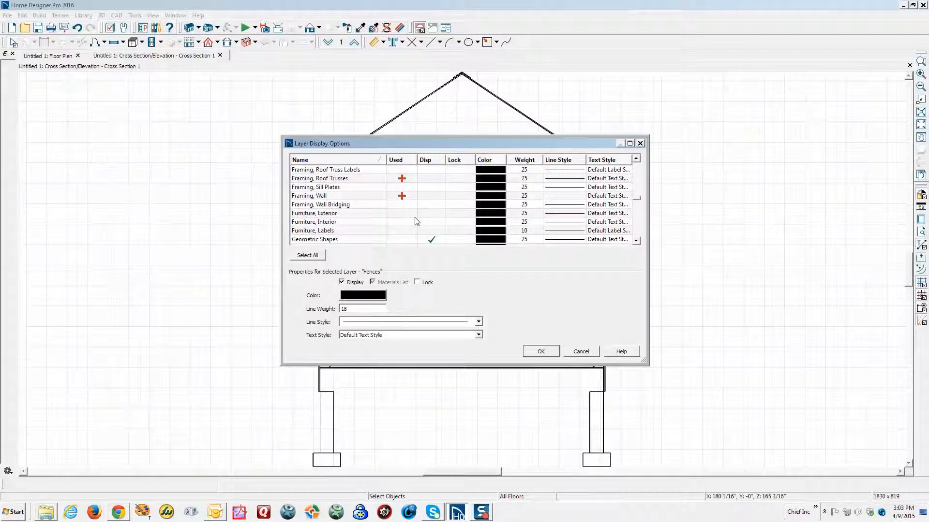
mouse_move(407, 197)
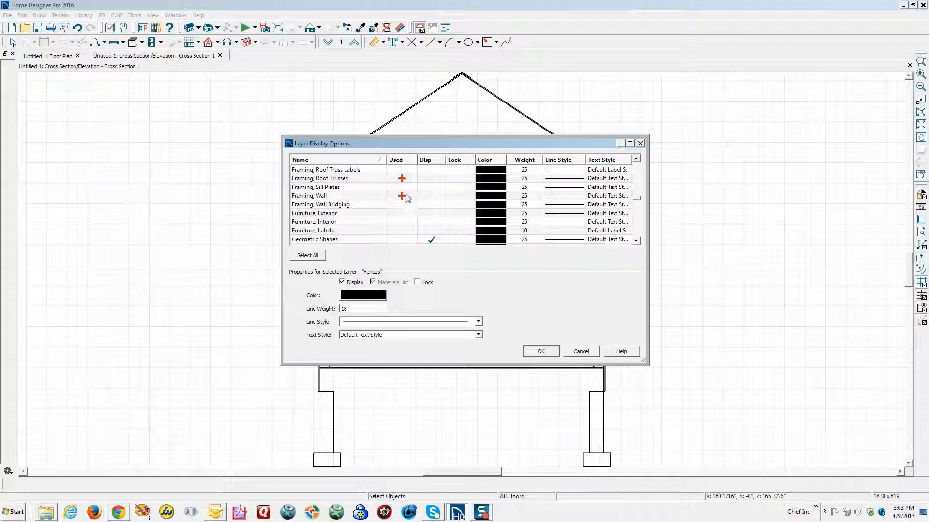
mouse_move(434, 201)
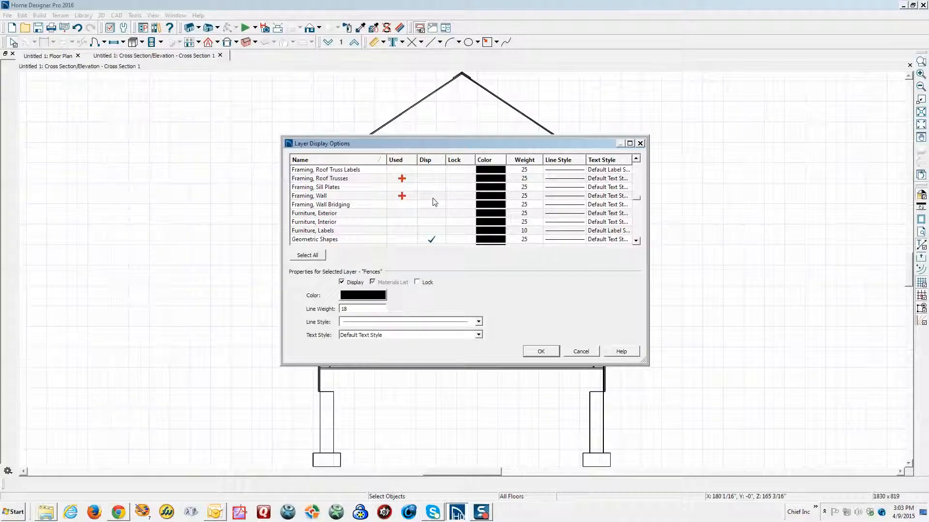
left_click(309, 196)
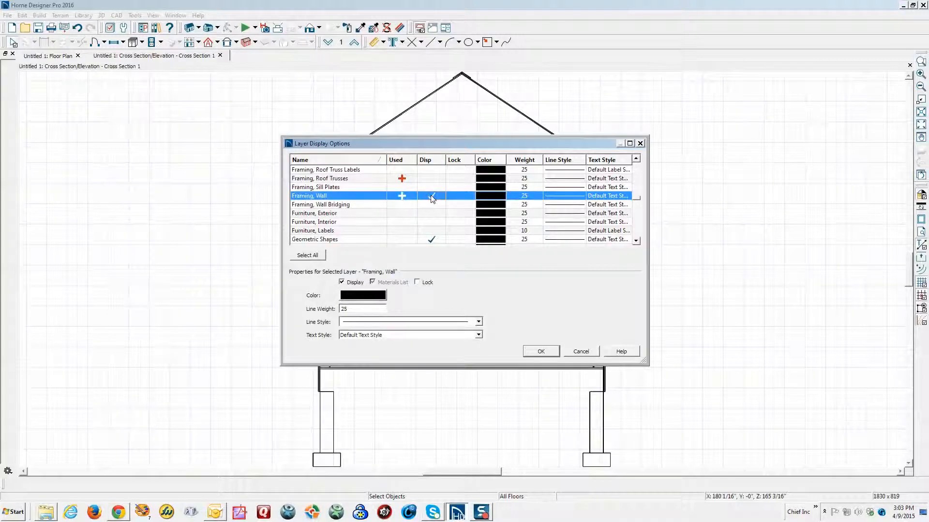
left_click(431, 195)
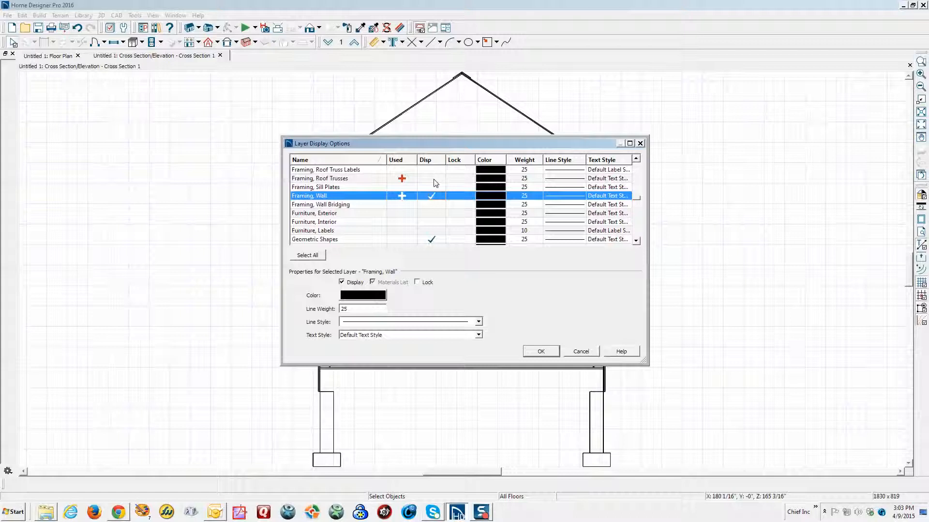
scroll("up", 3)
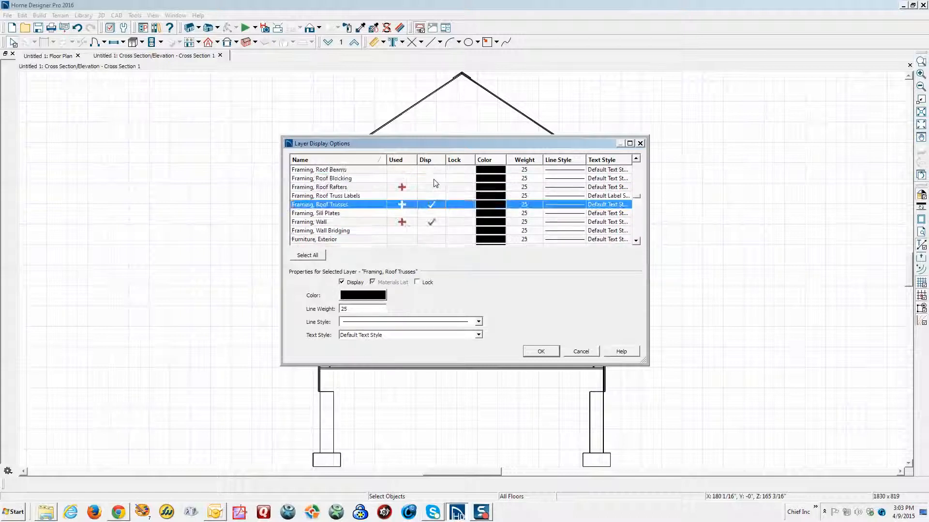
scroll("up", 3)
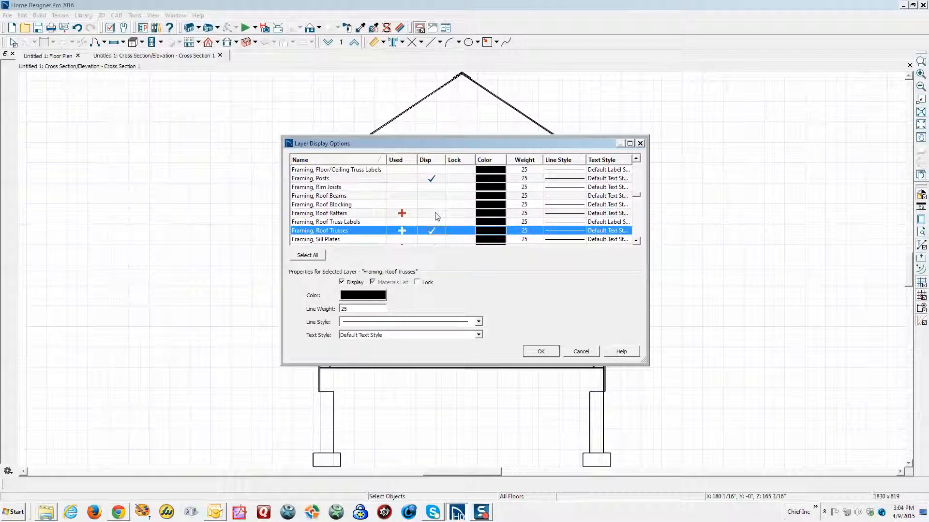
left_click(539, 350)
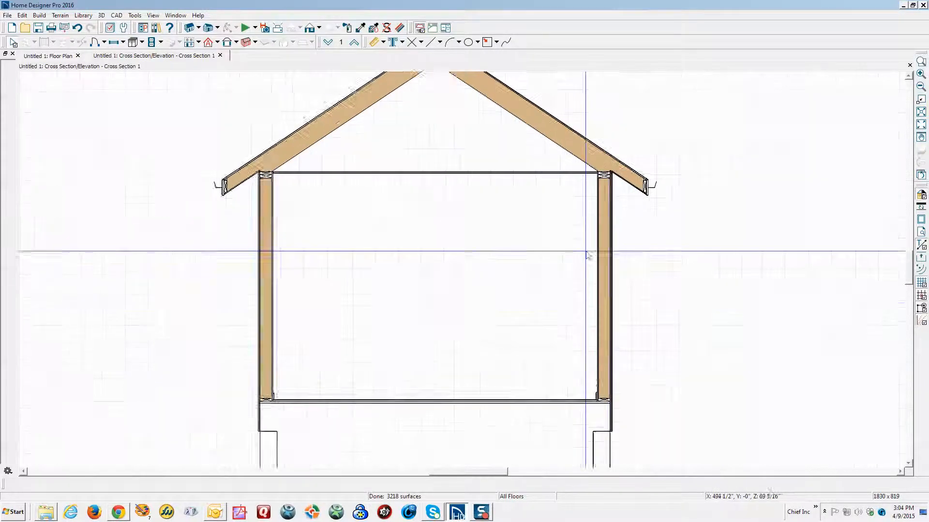
scroll("down", 3)
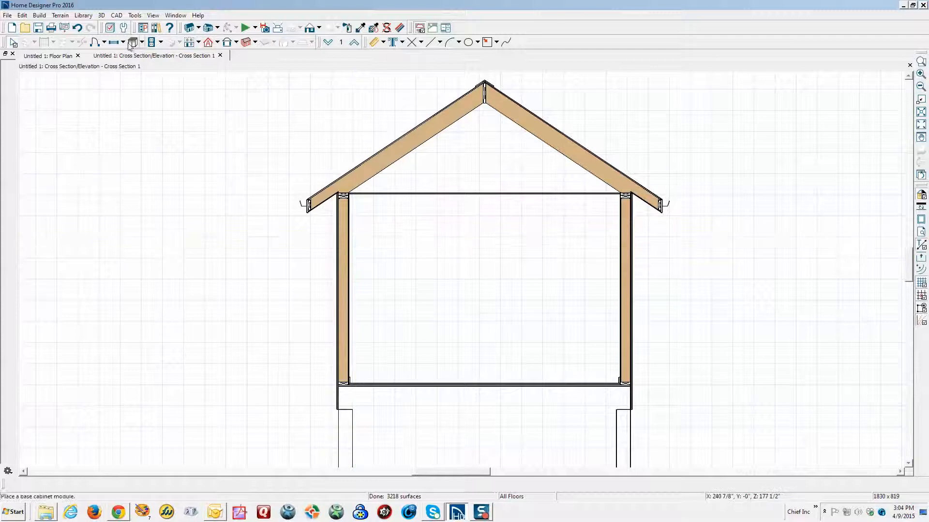
- Draw a CAD insulation box along the ceiling line between the wall tops
left_click(116, 15)
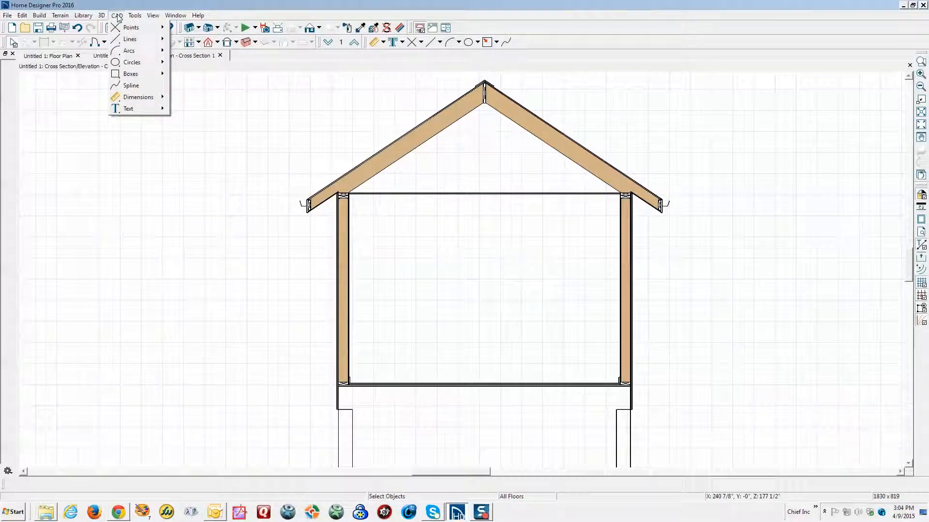
left_click(130, 74)
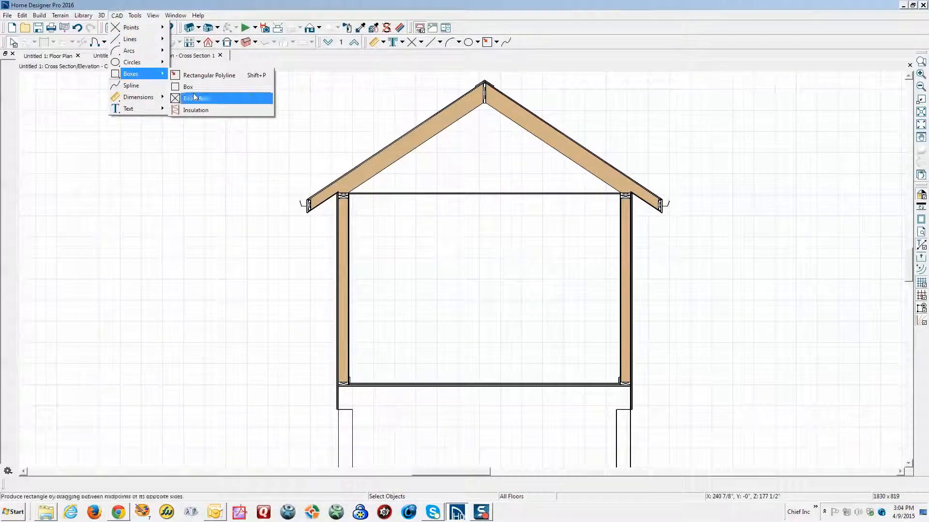
mouse_move(196, 111)
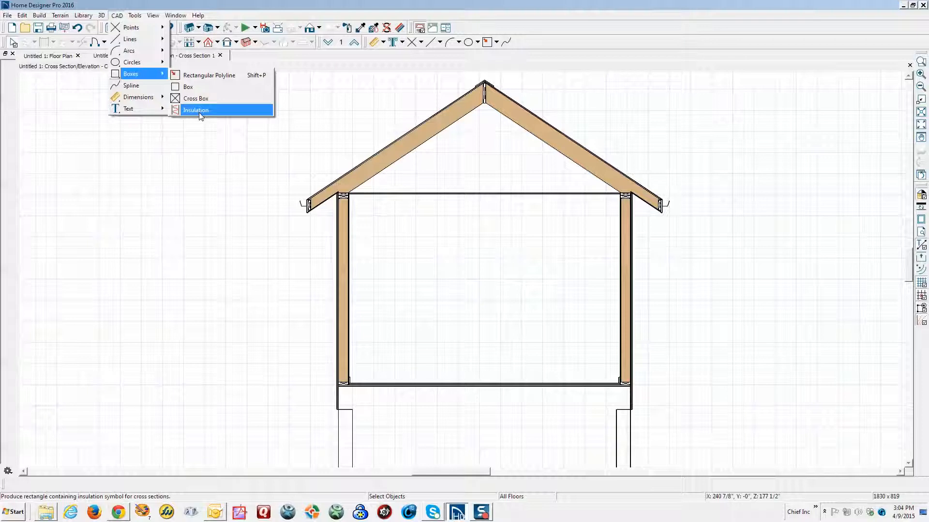
left_click(196, 111)
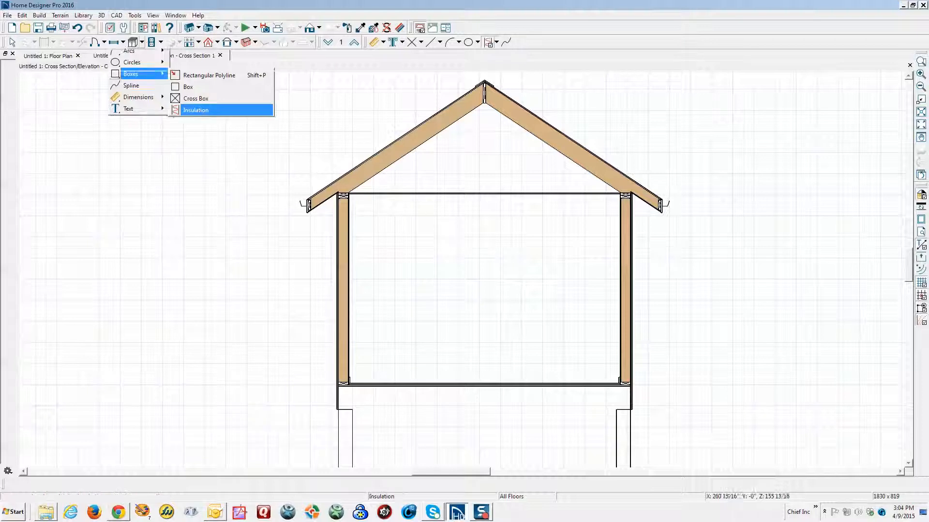
left_click(196, 110)
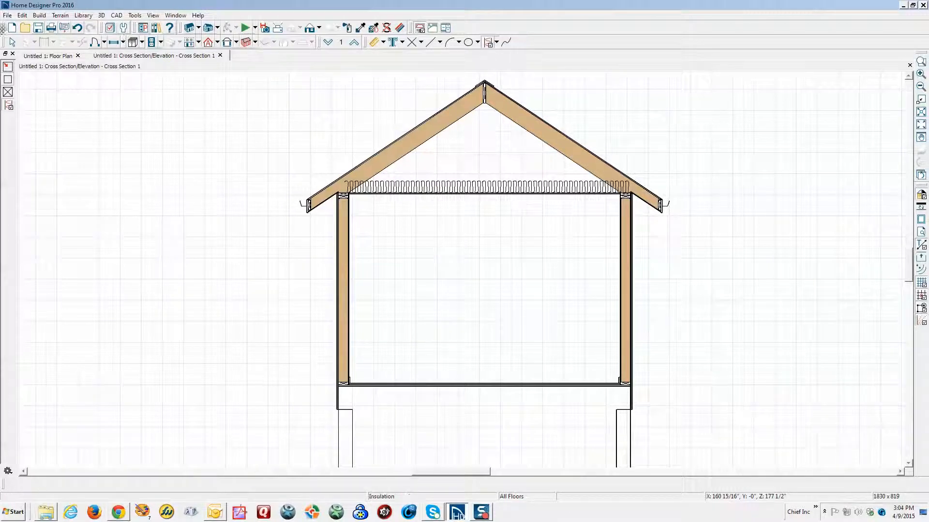
mouse_move(8, 16)
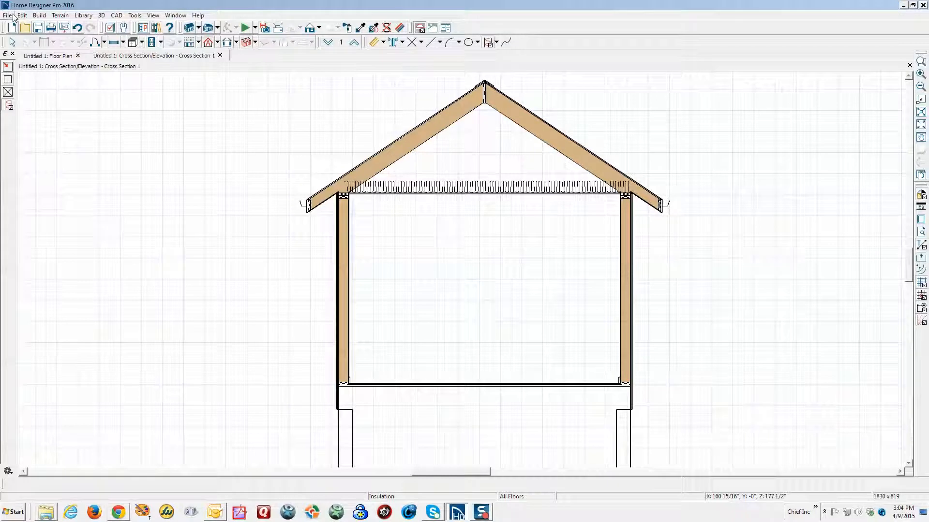
- Set the Appearance preference to child tool palettes instead of drop-down toolbars and apply it
left_click(22, 14)
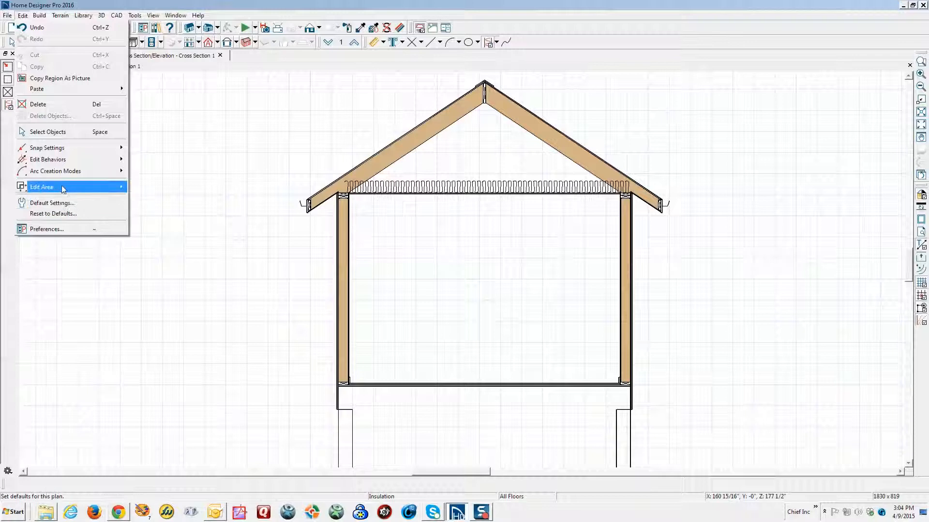
left_click(47, 229)
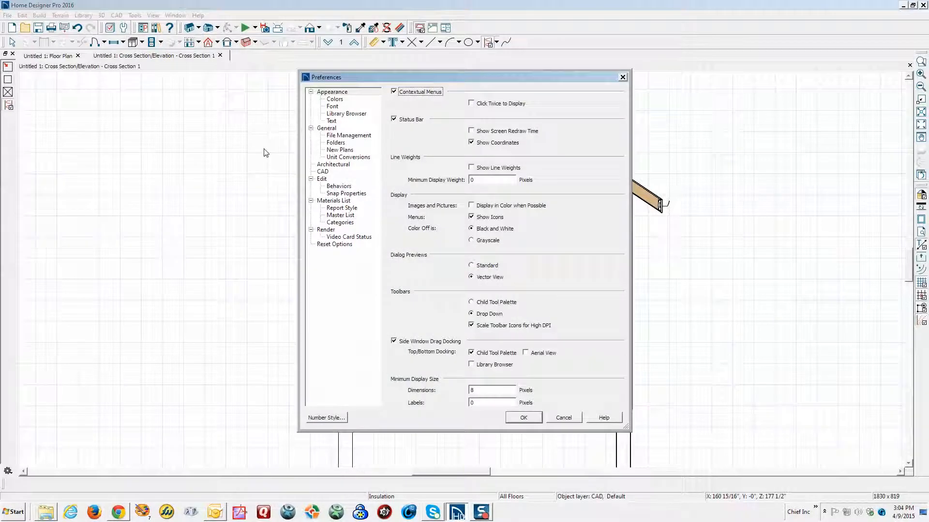
left_click(332, 92)
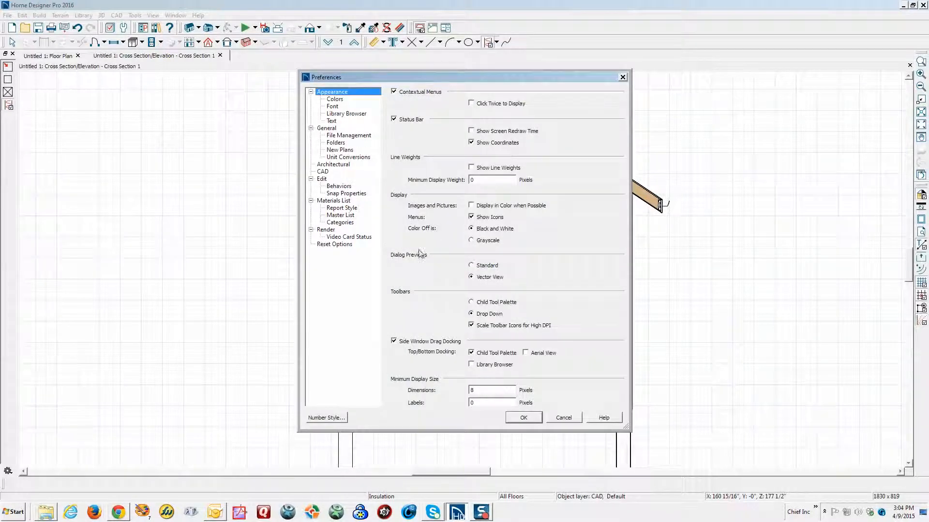
left_click(471, 302)
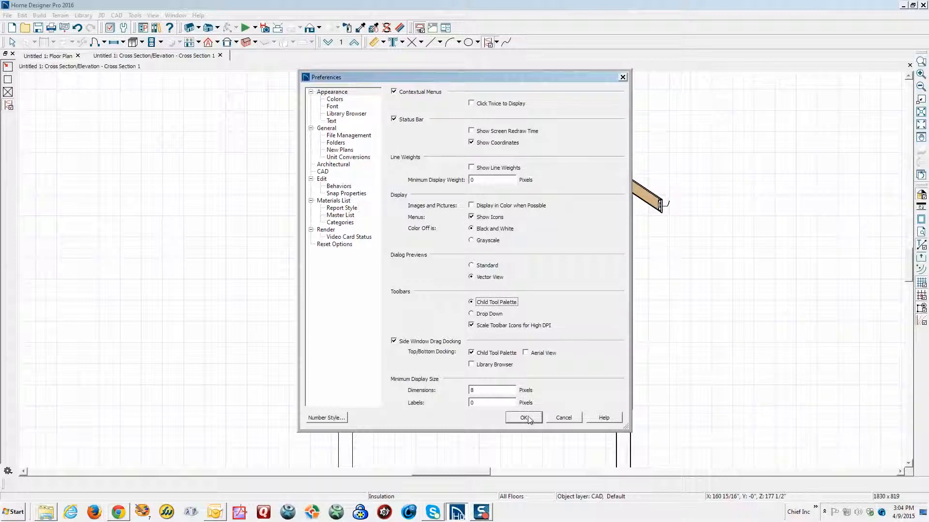
left_click(524, 418)
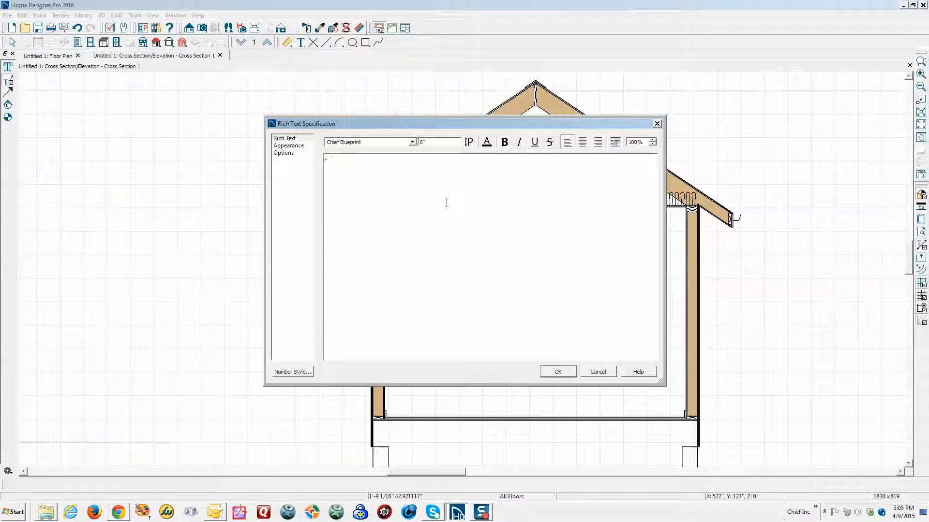
- Place an 'r-32' rich text label with a leader at the right eave insulation and resize it
type("r-32")
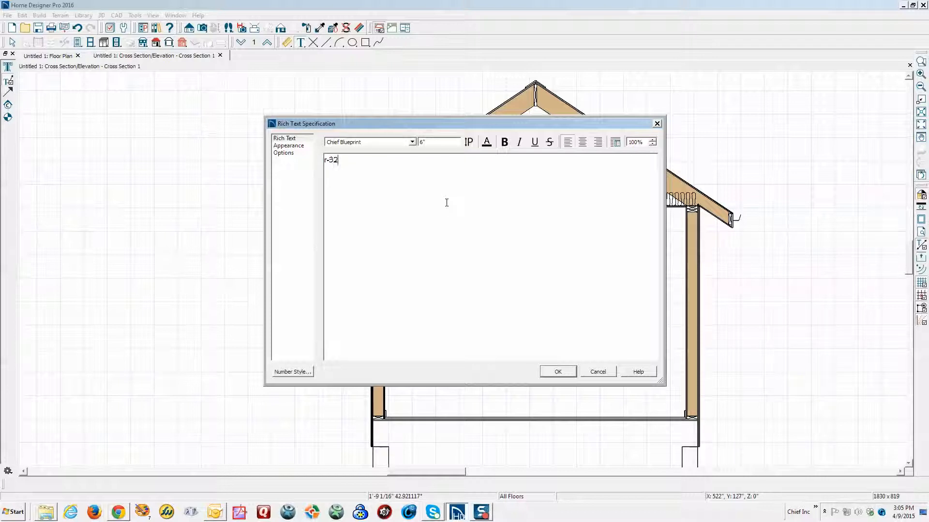
mouse_move(550, 308)
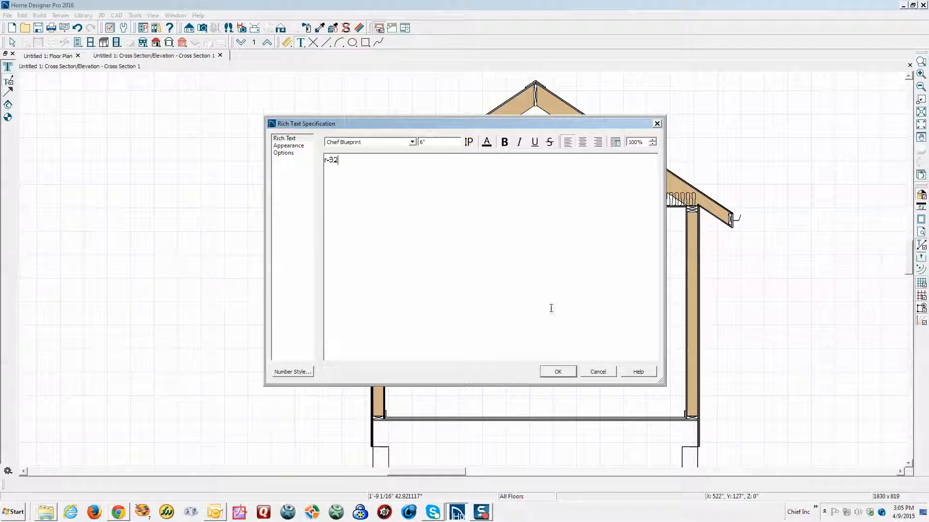
left_click(556, 371)
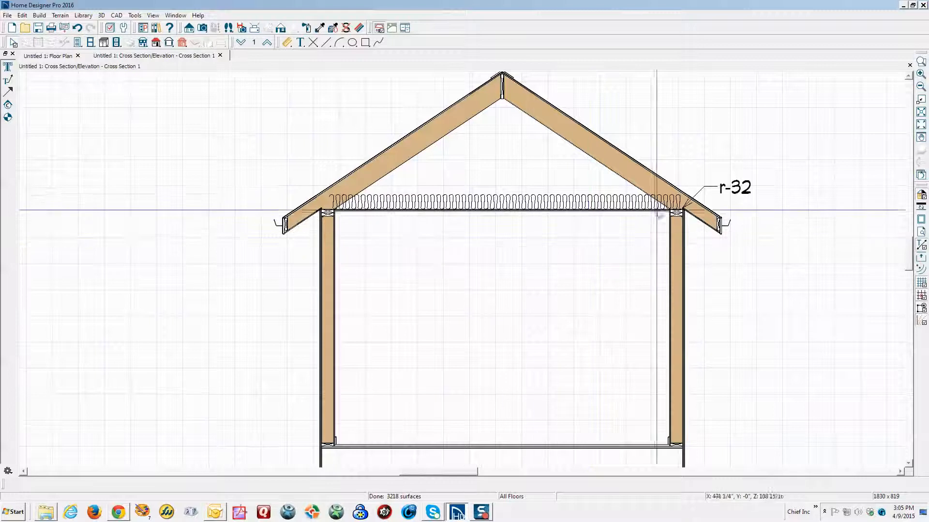
left_click(734, 187)
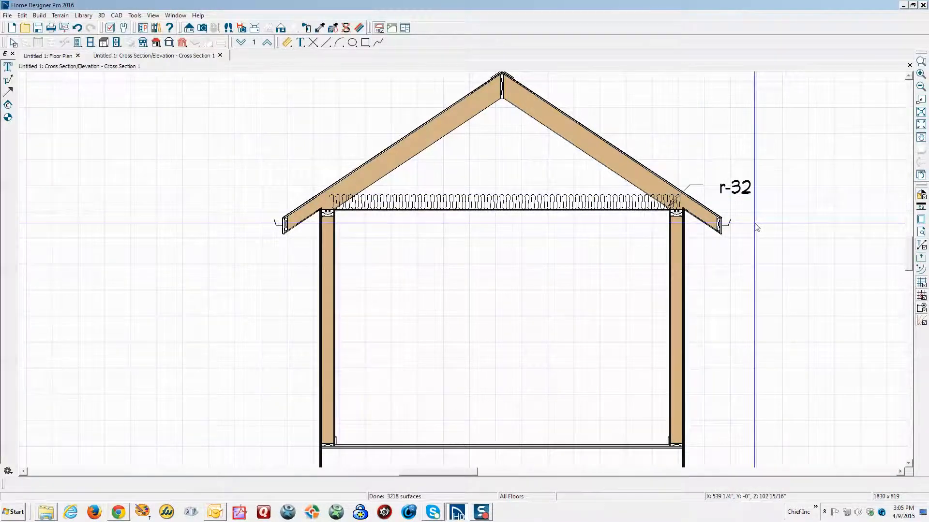
left_click(733, 186)
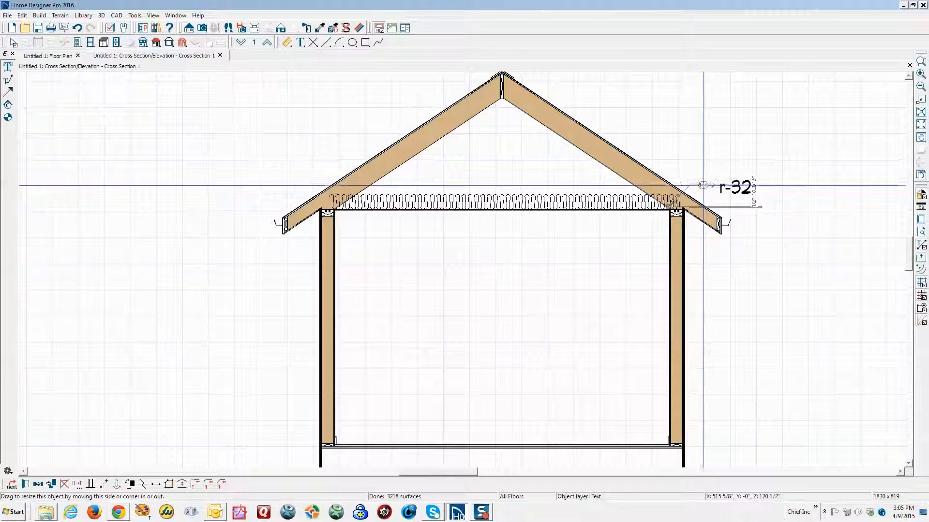
left_click(711, 188)
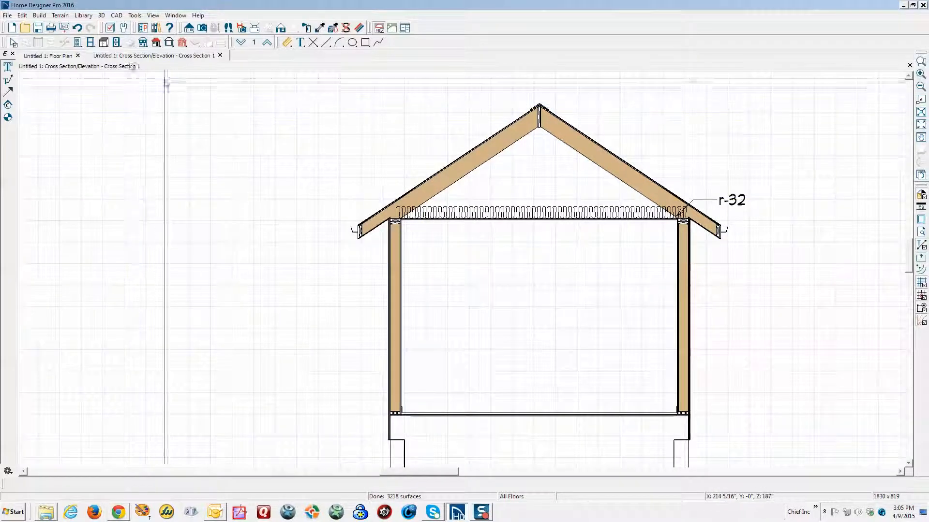
- Draw insulation in the left wall cavity and copy it into the right wall
left_click(116, 14)
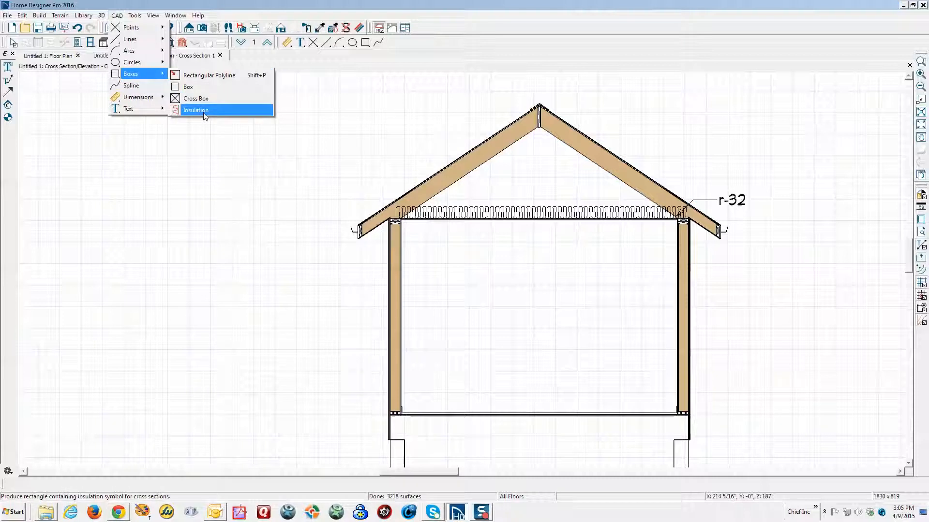
left_click(196, 110)
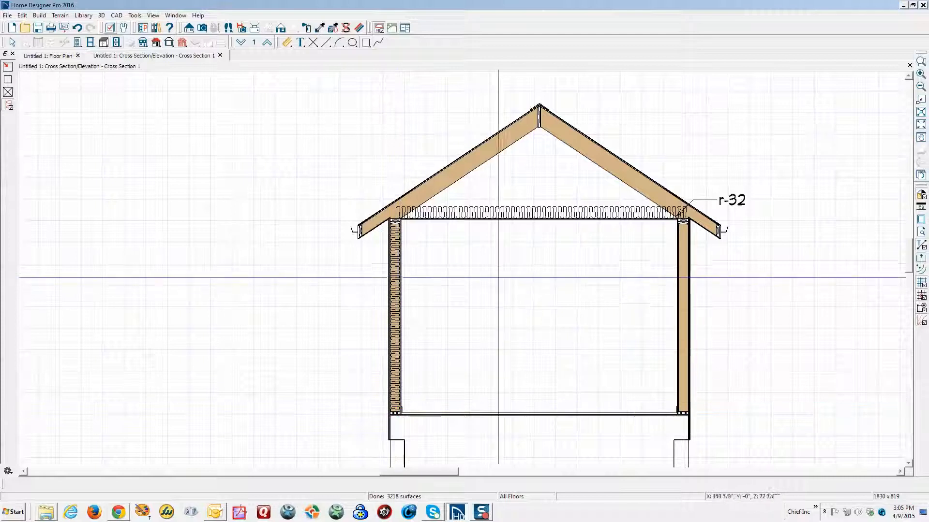
left_click(394, 320)
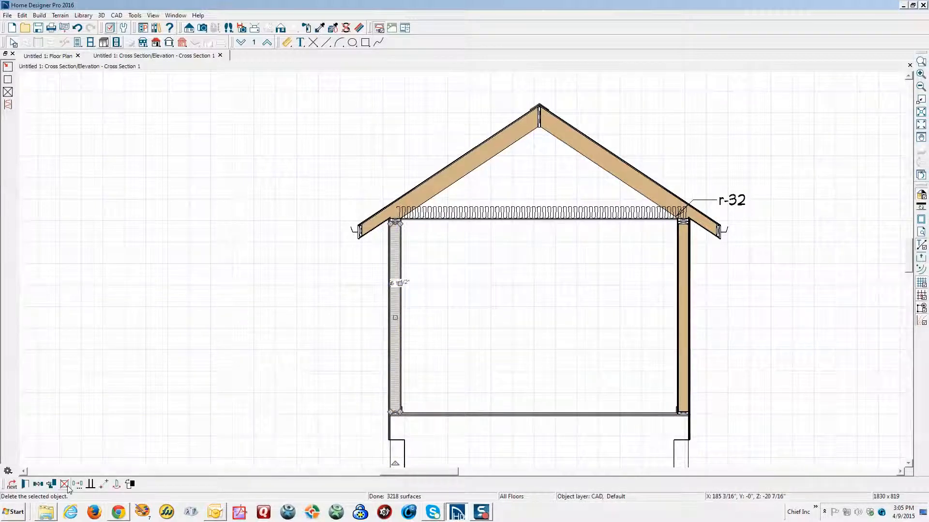
left_click(37, 484)
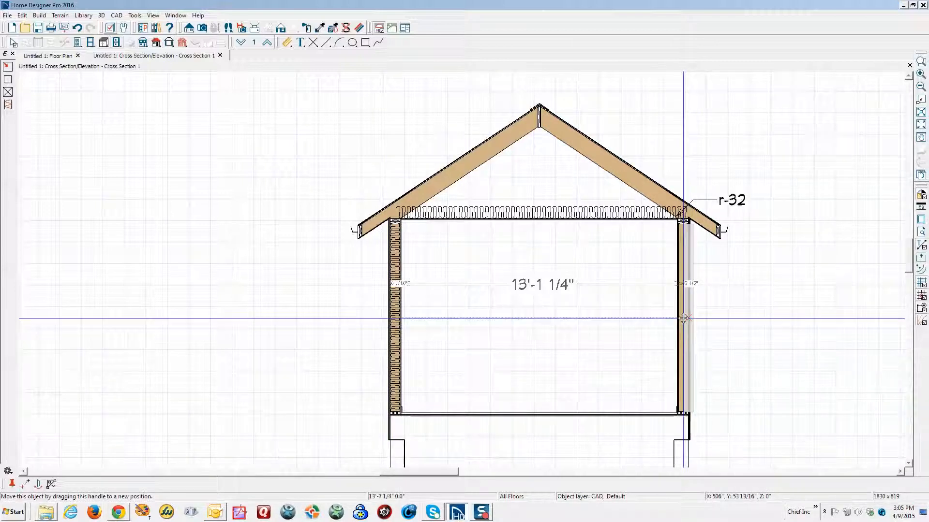
left_click(684, 318)
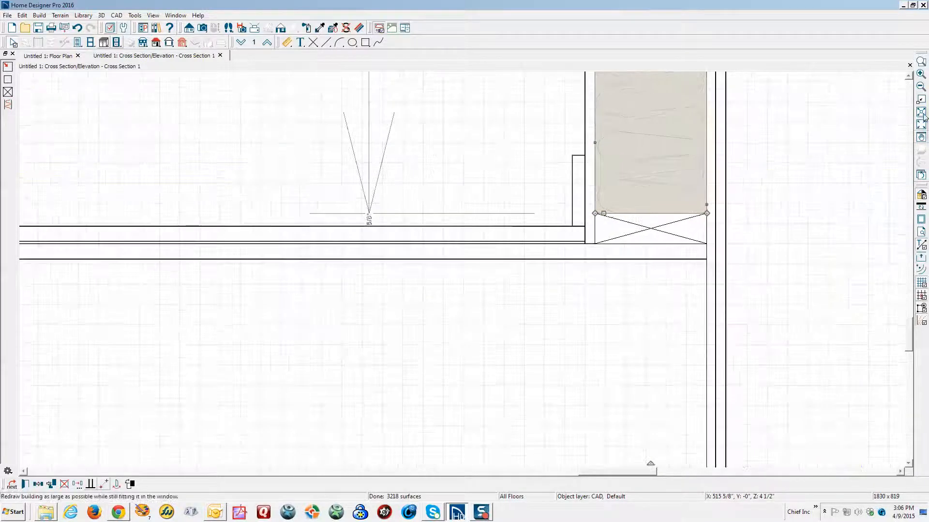
- Draw a box under the floor between the walls and give it a Concrete fill style
left_click(919, 111)
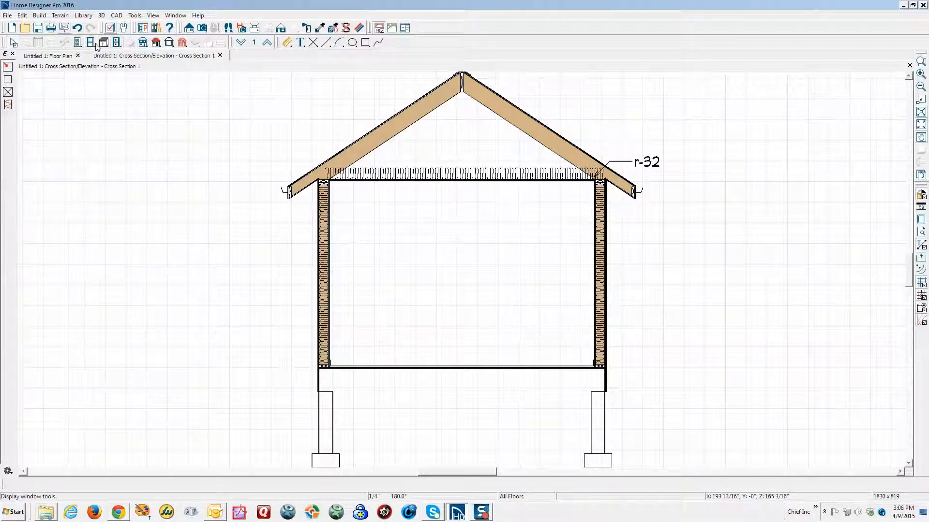
left_click(117, 14)
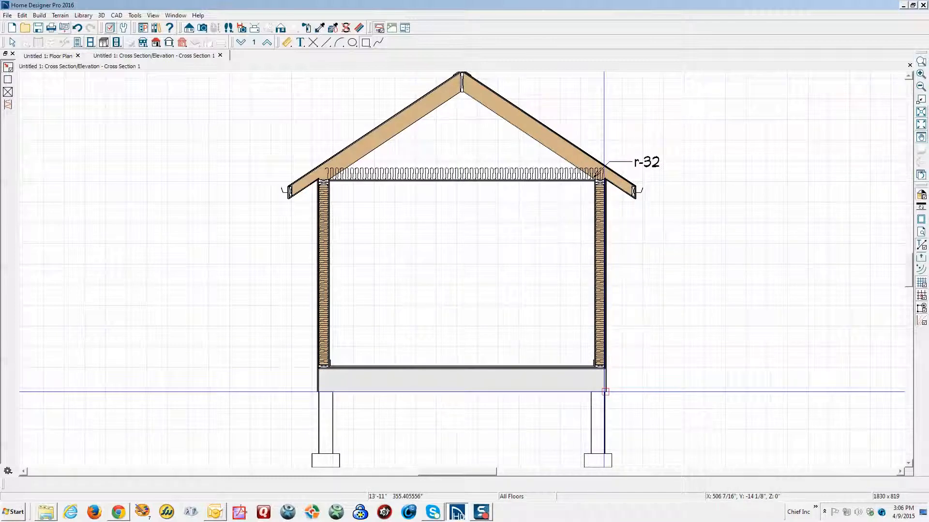
left_click(463, 381)
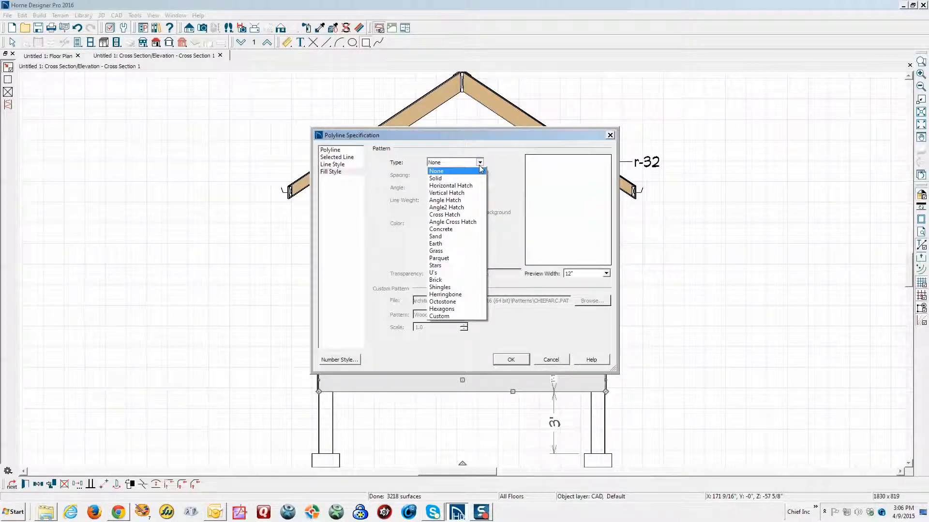
left_click(441, 229)
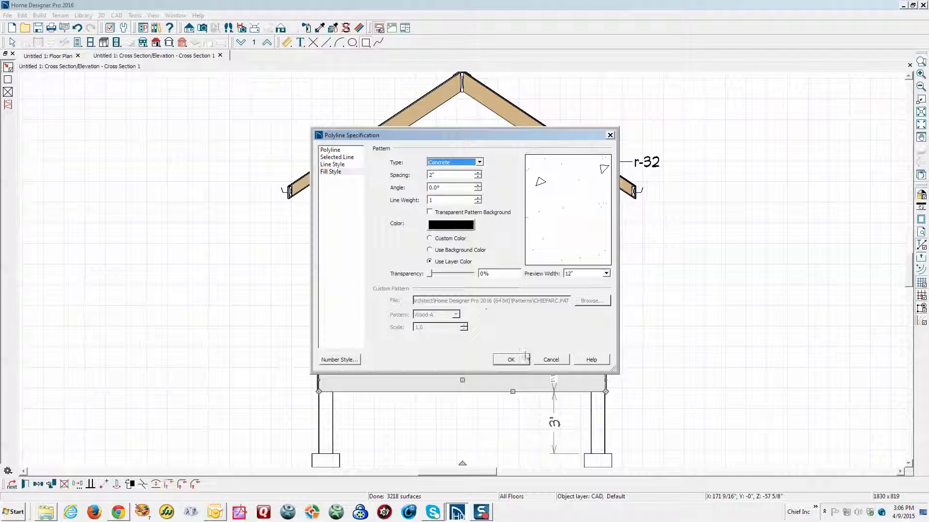
left_click(511, 360)
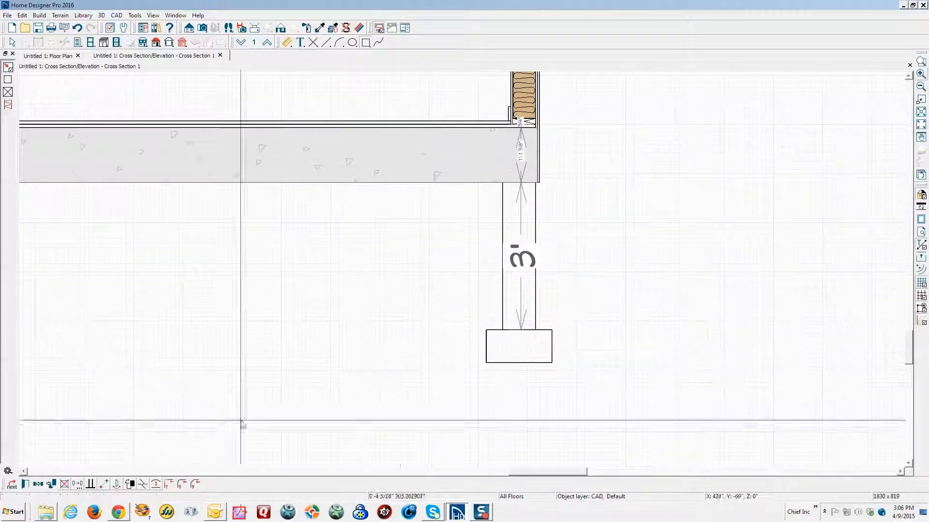
mouse_move(502, 184)
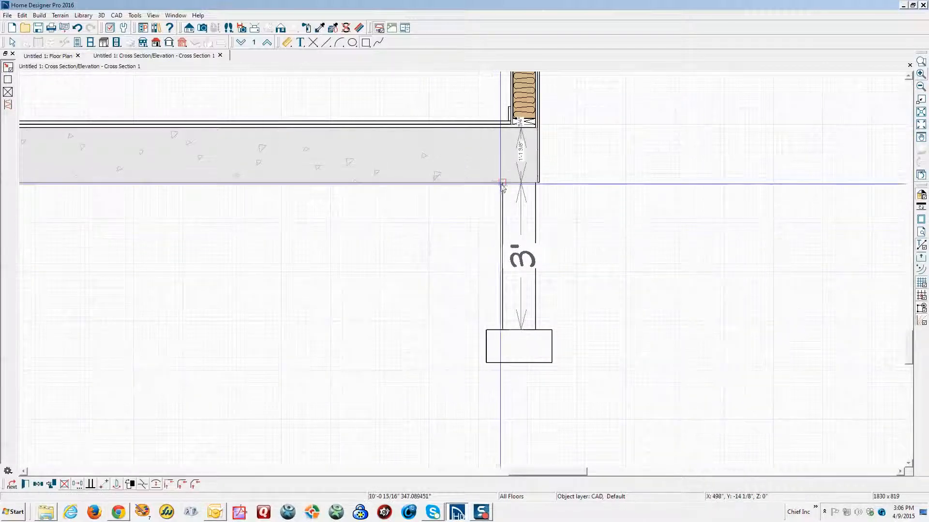
- Drag the concrete outline's corner down the right pier to the top of the footing
left_click(502, 183)
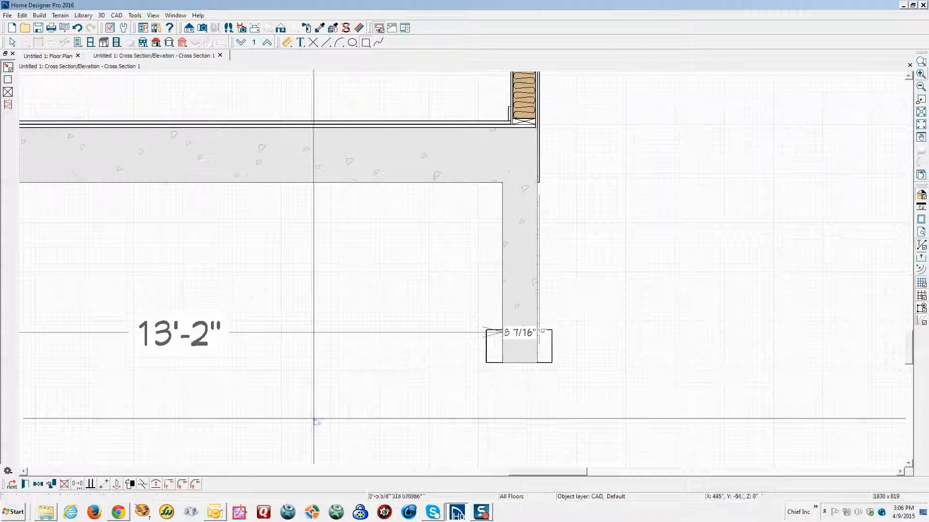
left_click(519, 346)
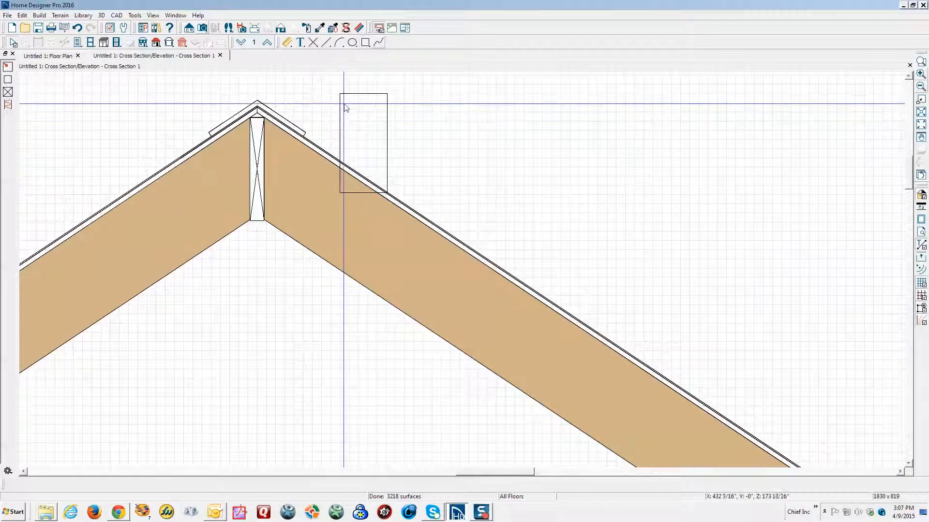
- Draw a small box near the ridge and a CAD line running along the right roof slope
left_click(362, 145)
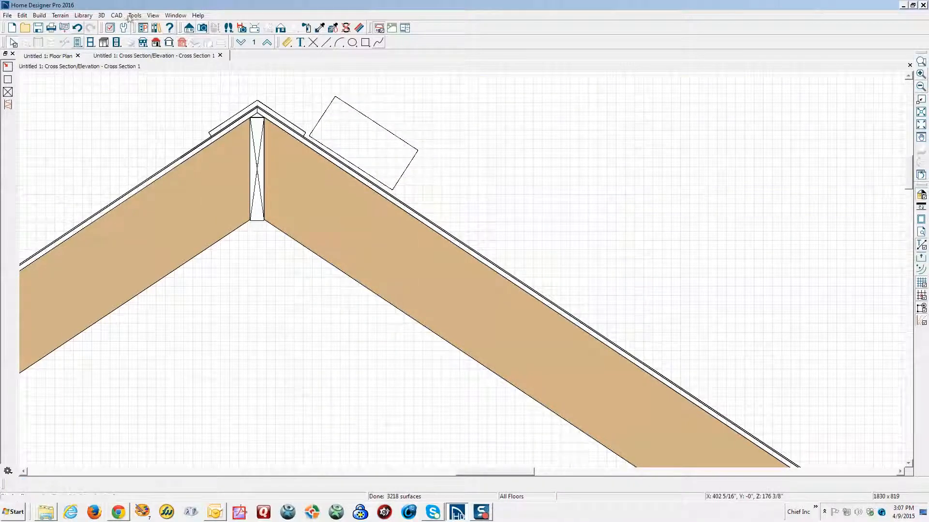
left_click(117, 14)
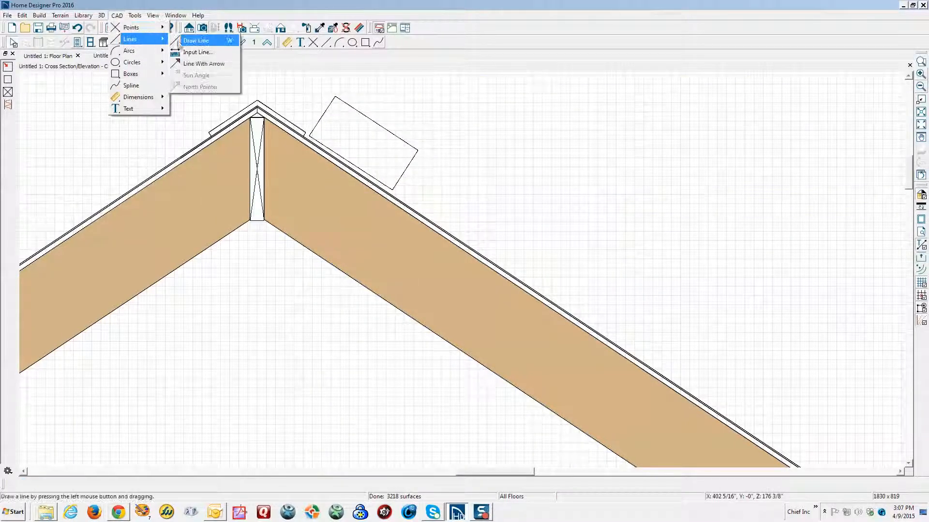
left_click(197, 41)
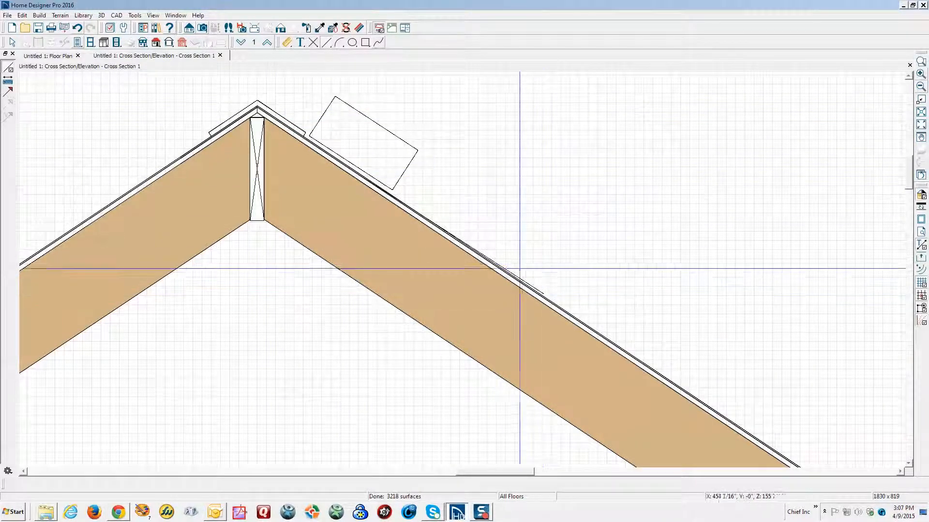
left_click(506, 270)
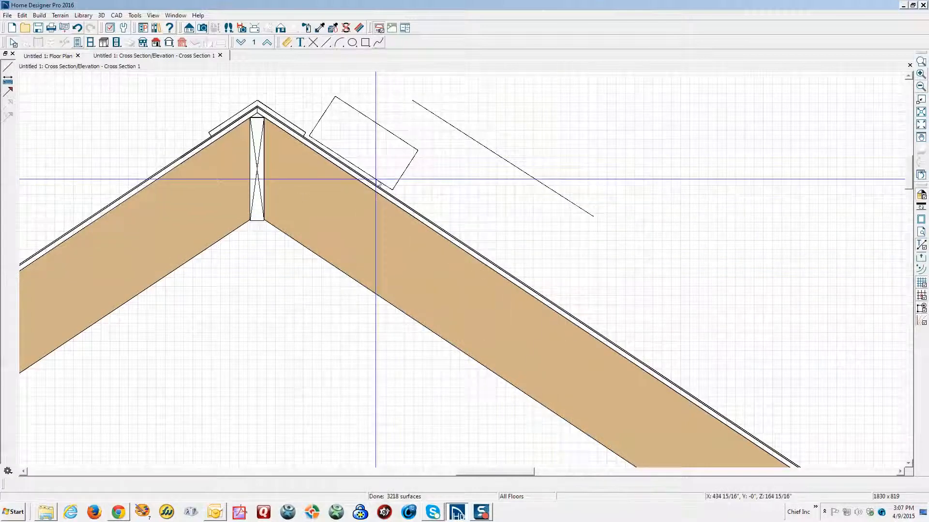
left_click(361, 142)
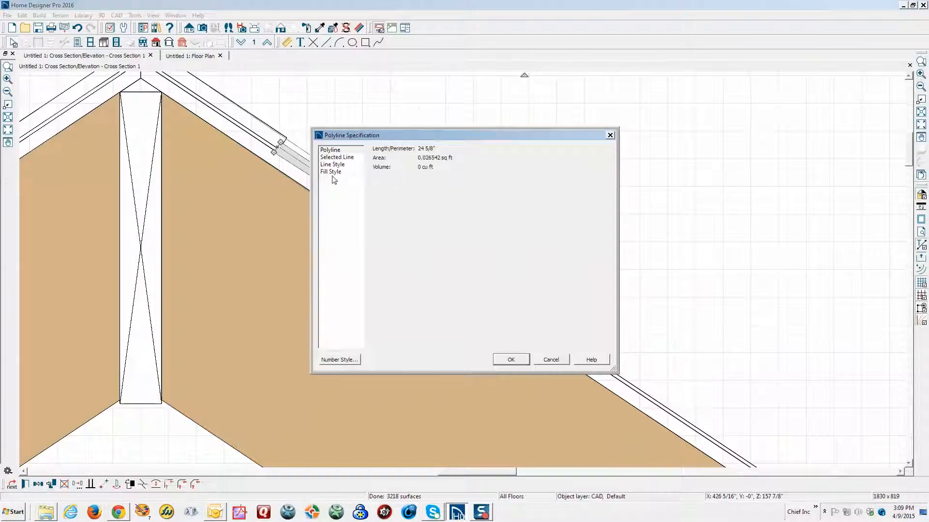
- Give the roof strip polyline a Solid fill using the background colour and confirm
left_click(330, 172)
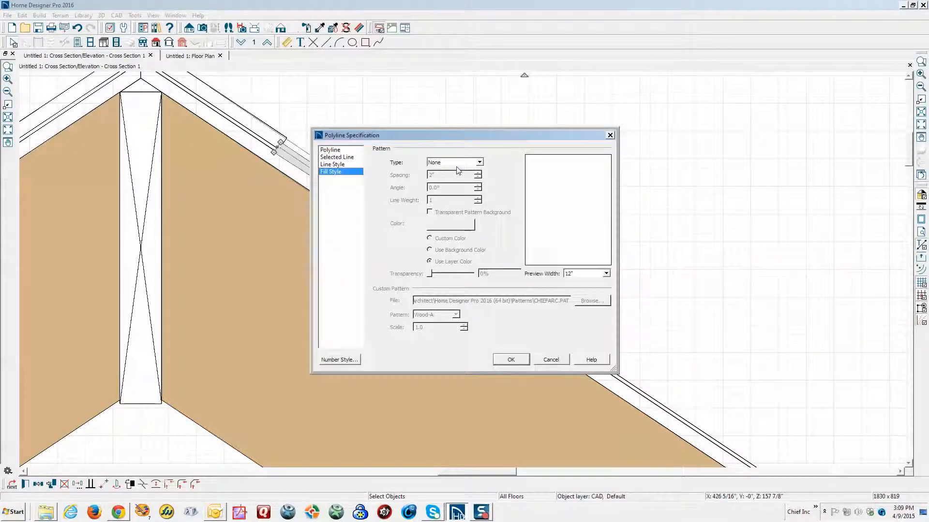
left_click(453, 162)
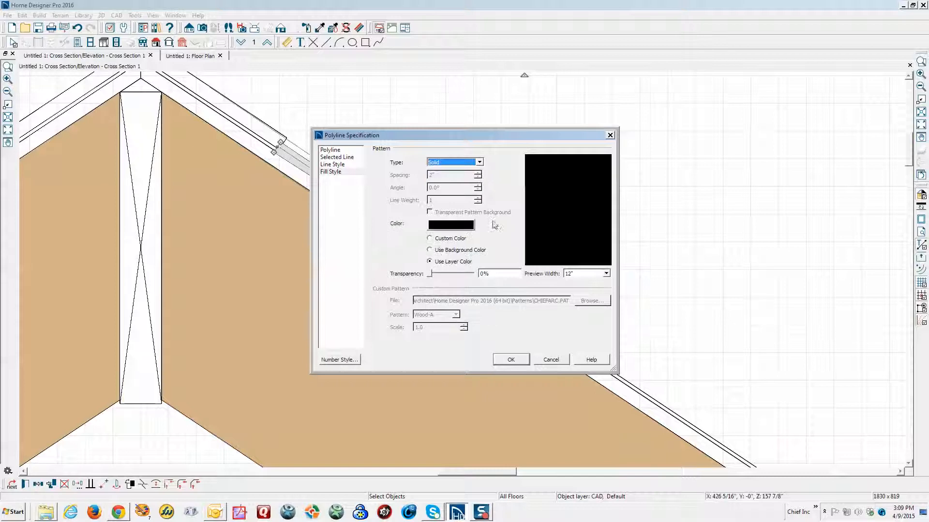
left_click(429, 249)
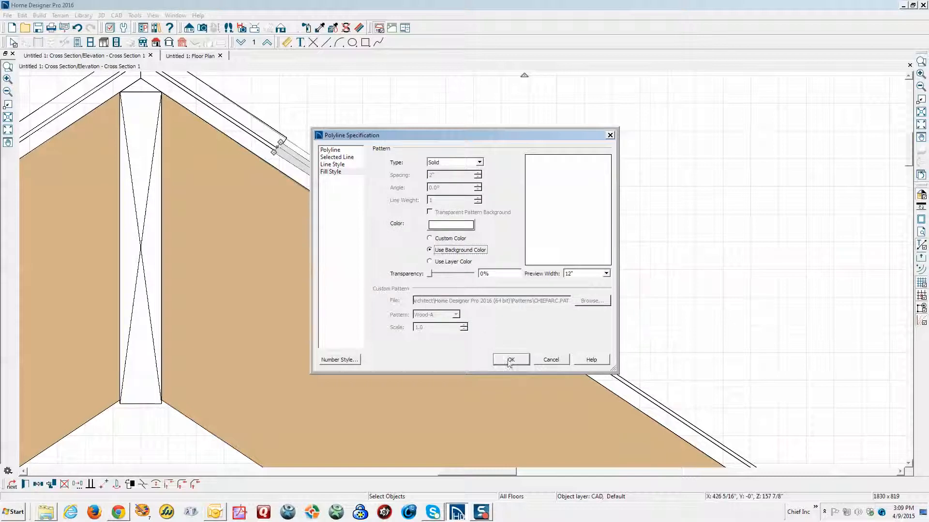
left_click(510, 360)
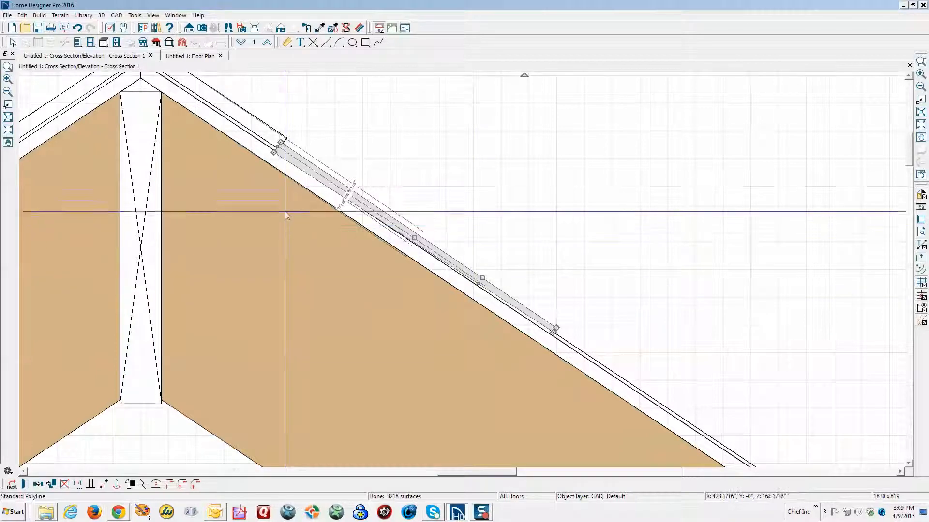
left_click(443, 223)
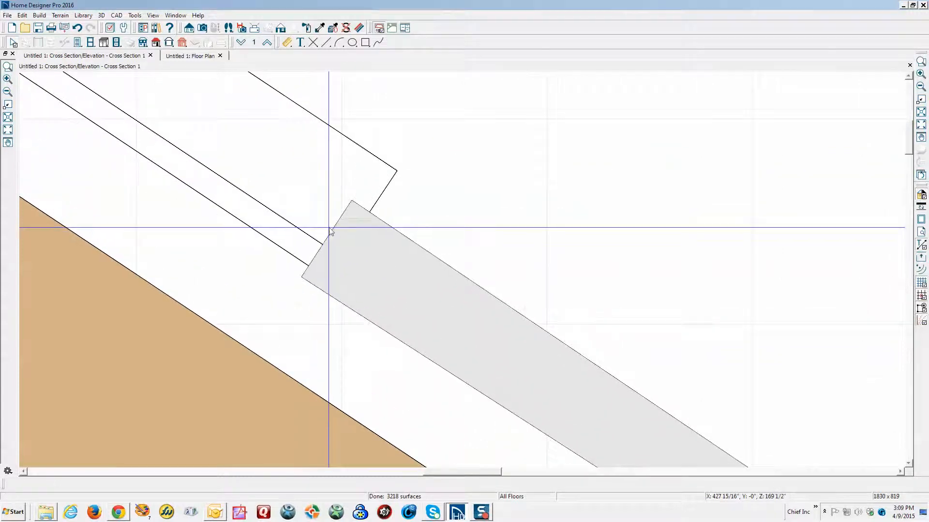
left_click(331, 231)
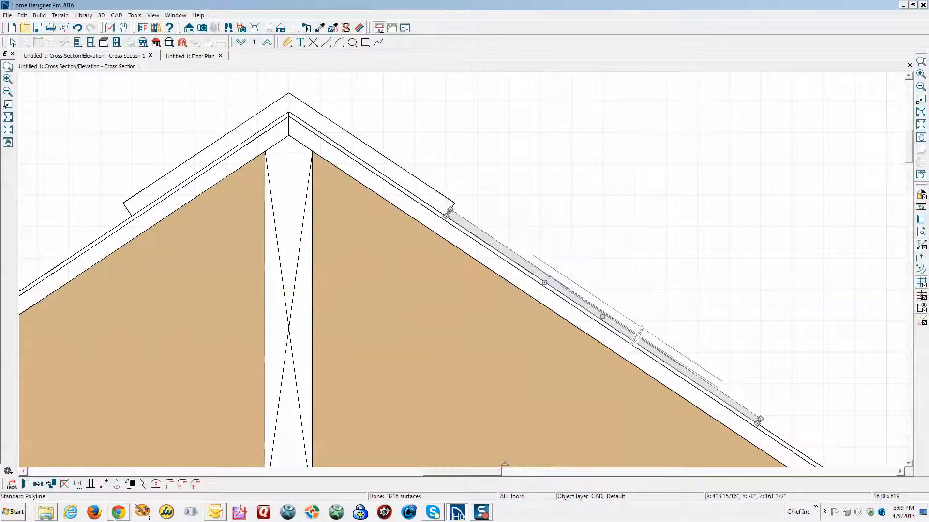
- Check the shingle line's Selected Line values — length 11 115/128", angle 146.309932° — and copy the angle
double_click(544, 283)
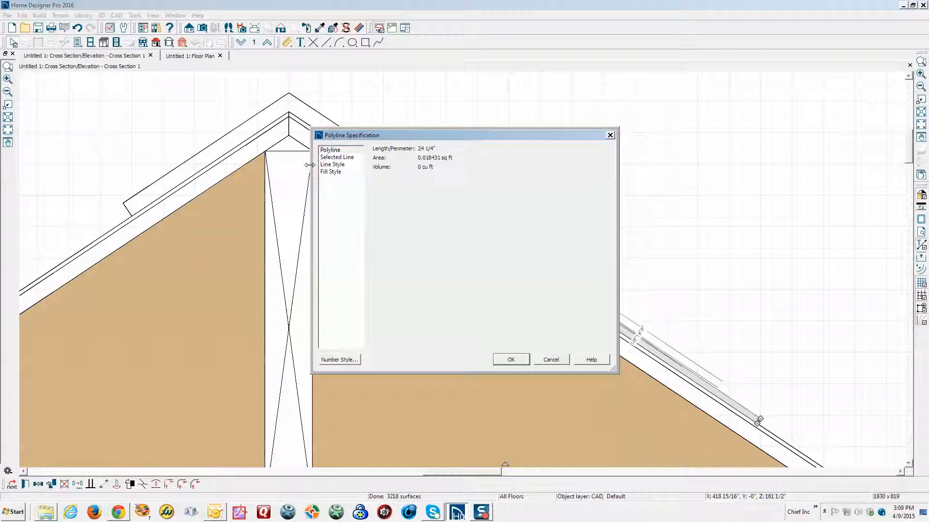
left_click(336, 157)
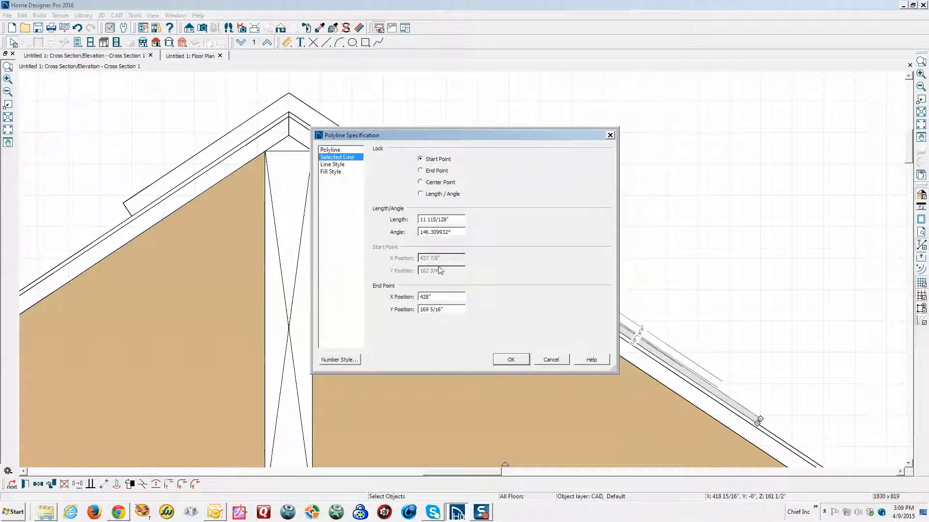
triple_click(441, 231)
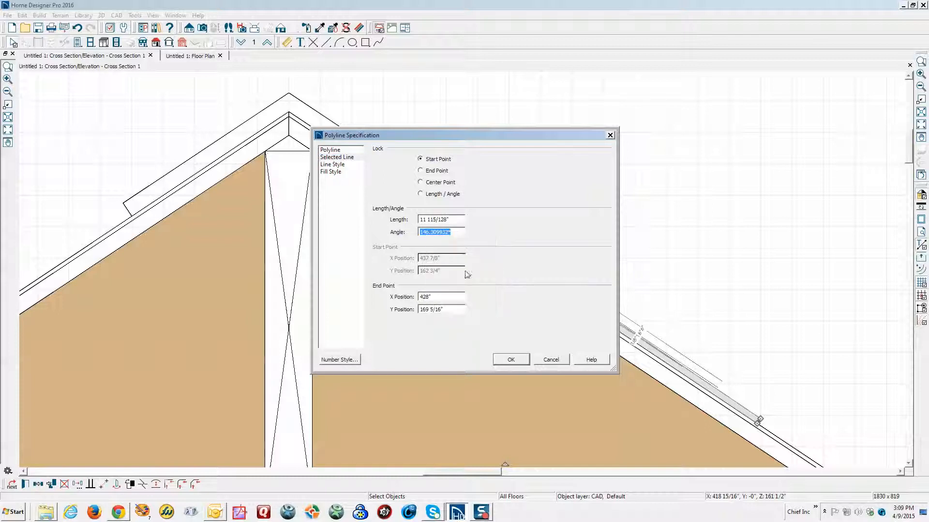
left_click(510, 360)
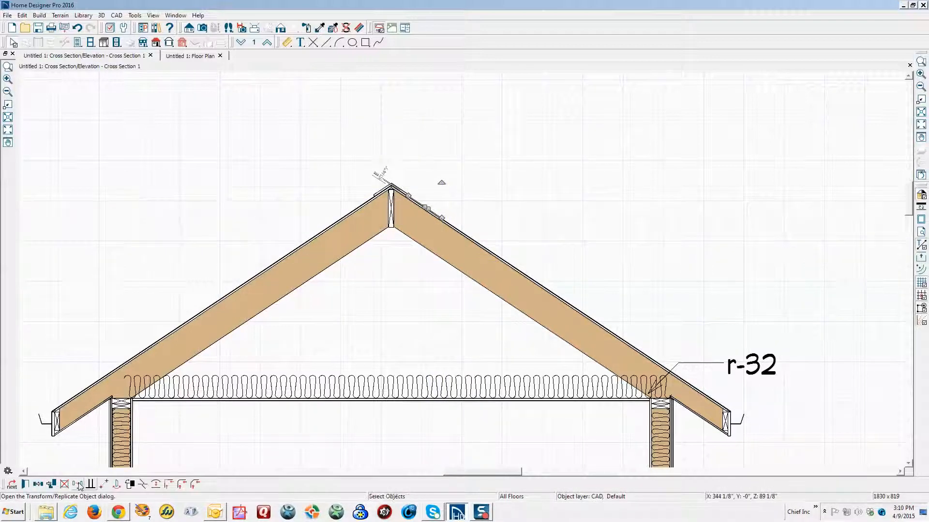
- Replicate the shingle with Copy and Move Polar at angle 146.3099324, distance 11
left_click(78, 484)
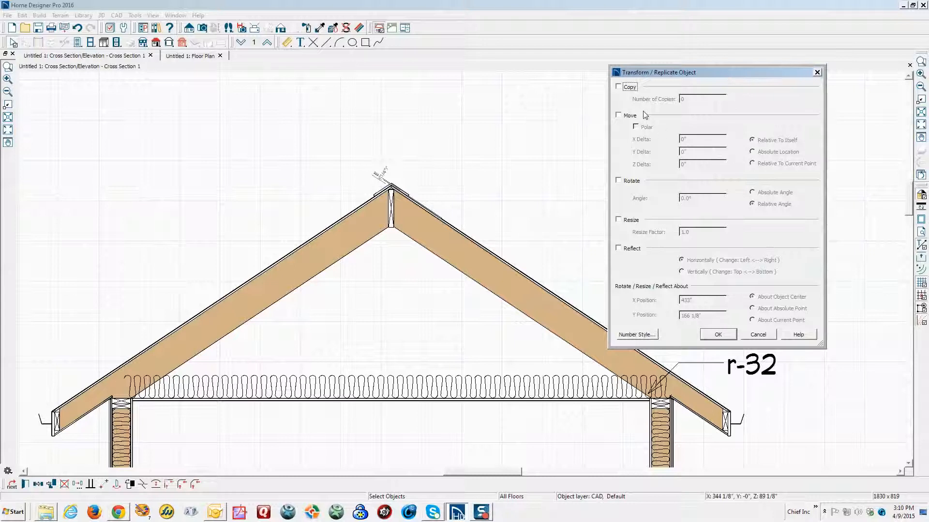
left_click(618, 86)
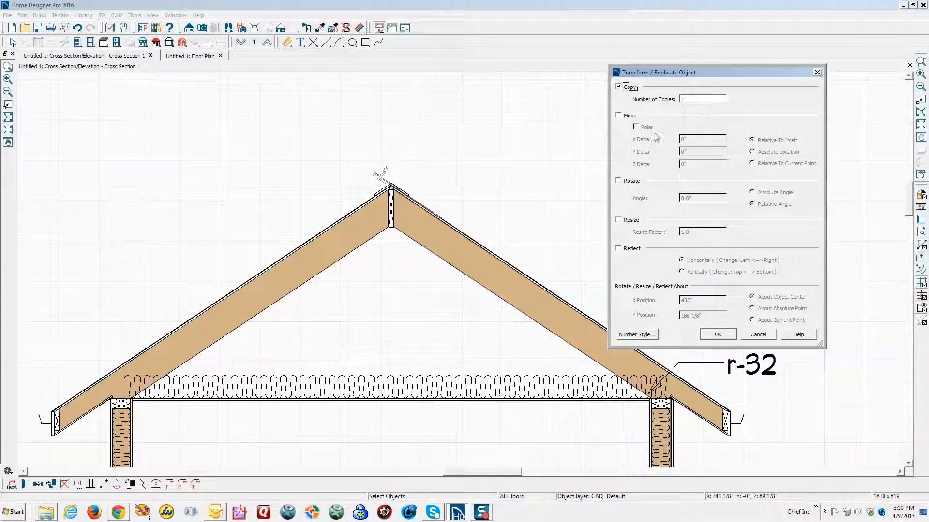
mouse_move(692, 108)
type("20")
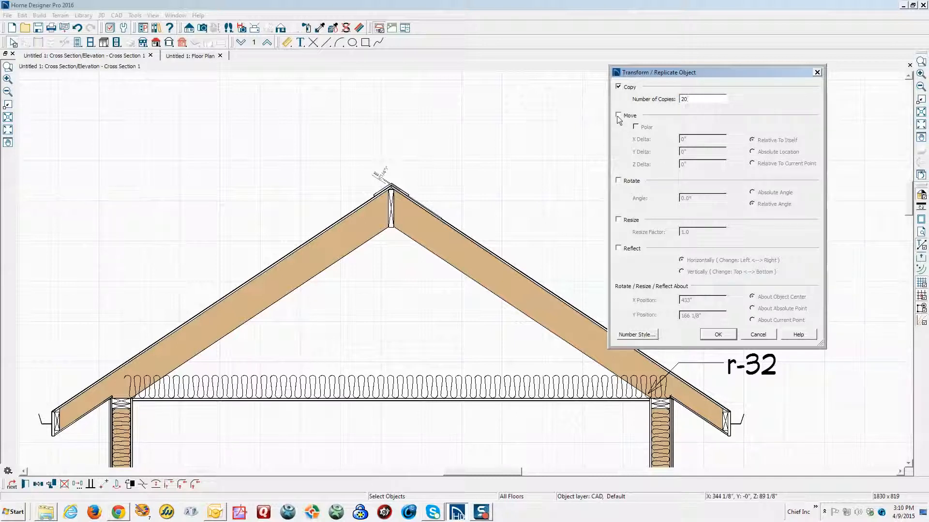
left_click(618, 115)
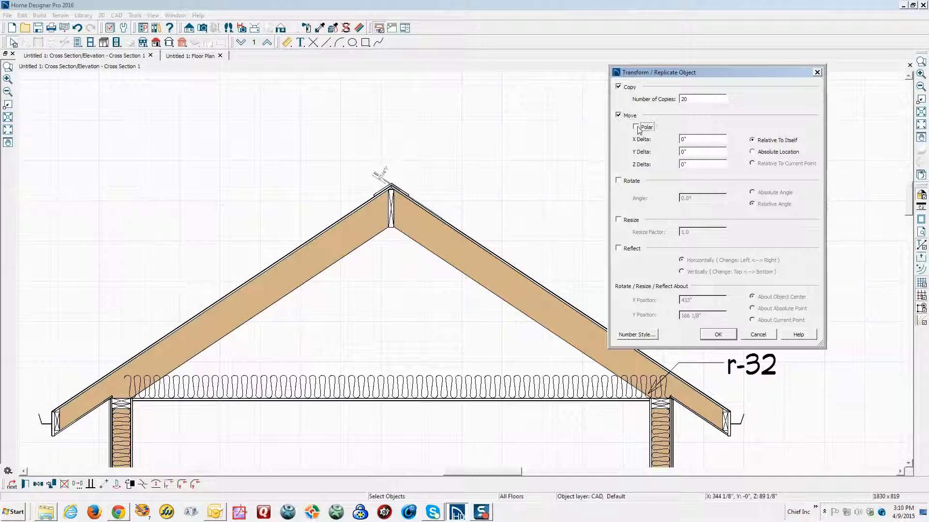
left_click(636, 126)
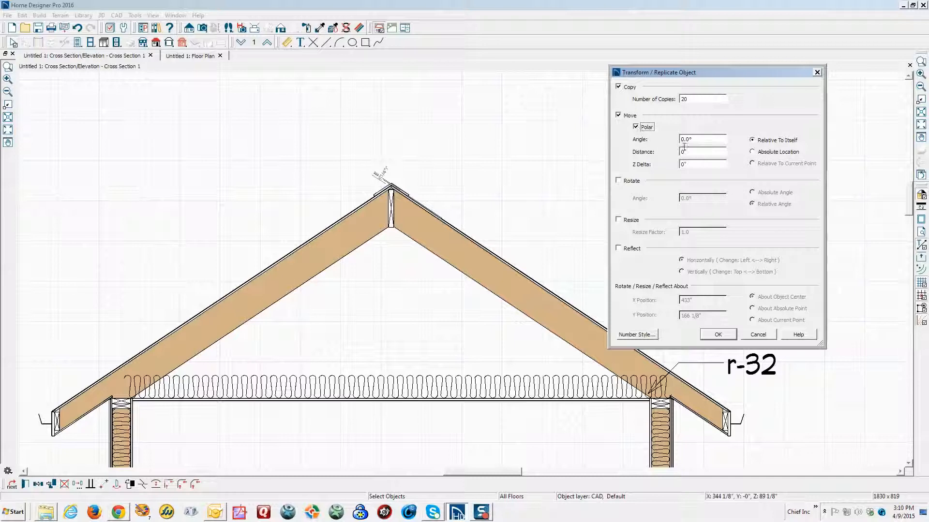
triple_click(702, 139)
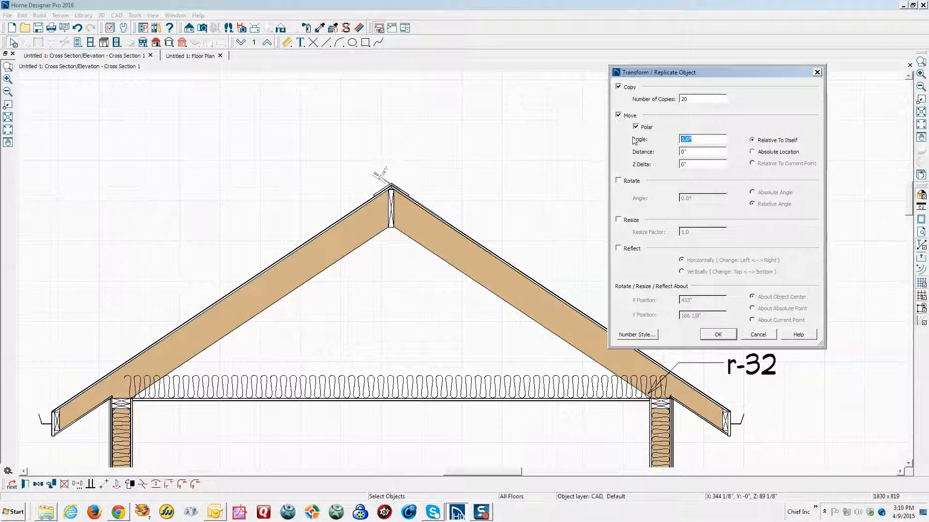
type("146.3099324")
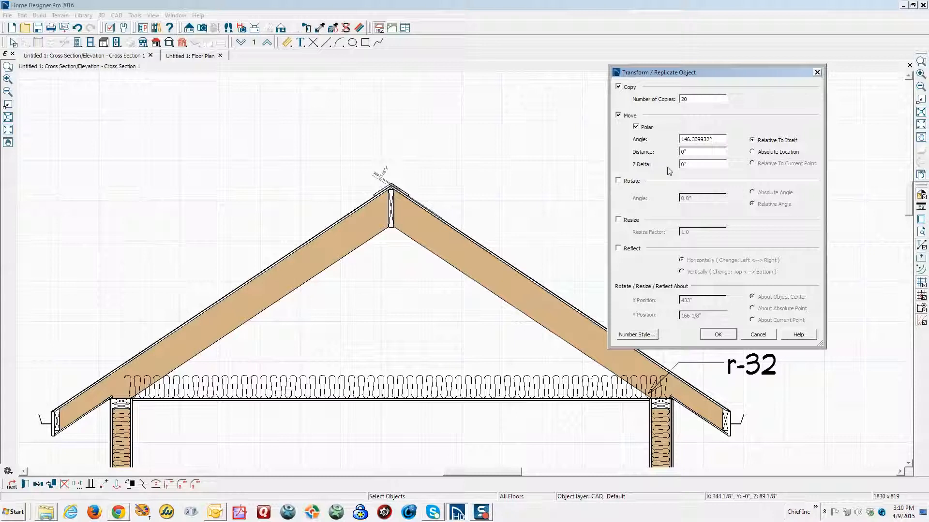
mouse_move(431, 216)
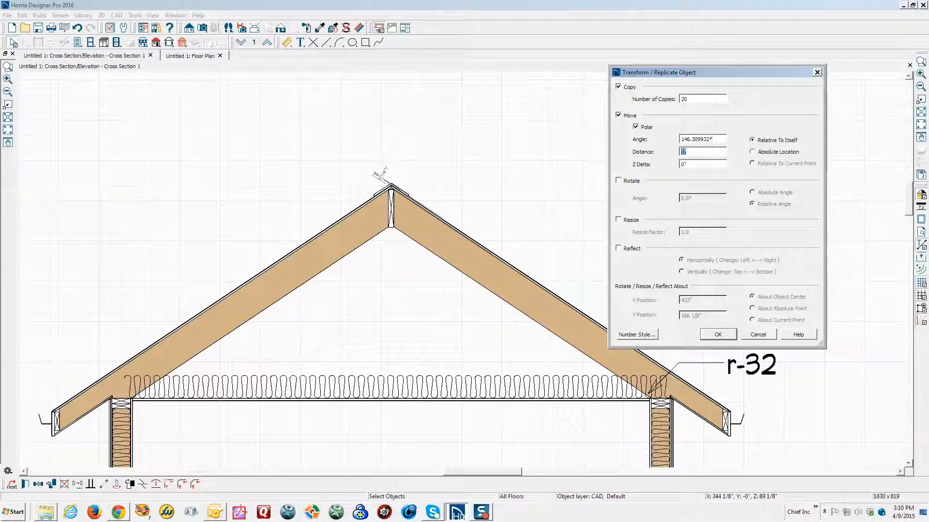
type("11")
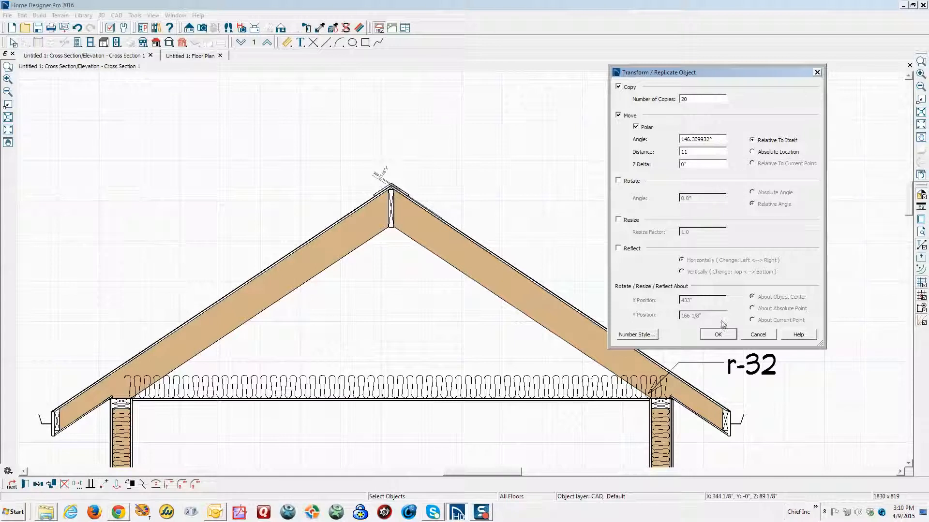
left_click(716, 335)
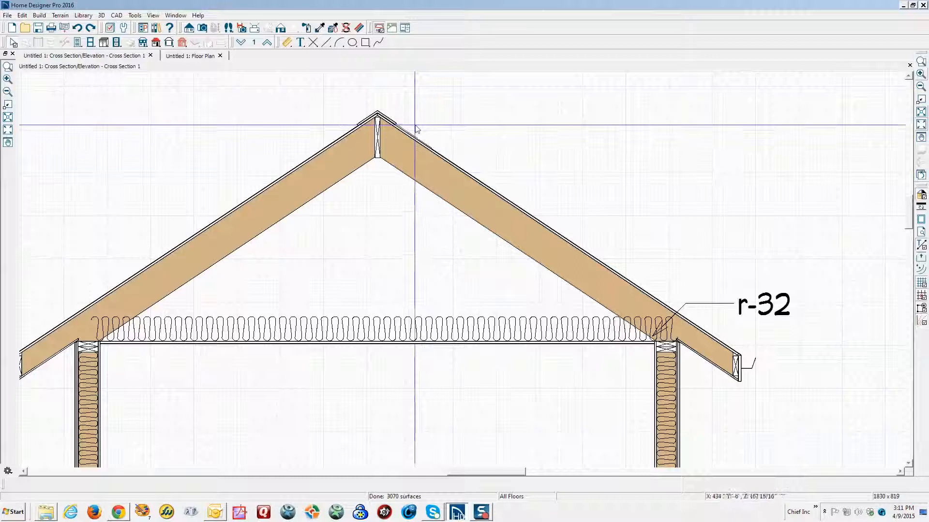
- Retry Transform/Replicate with a pasted angle, dismiss the input parsing error
left_click(391, 128)
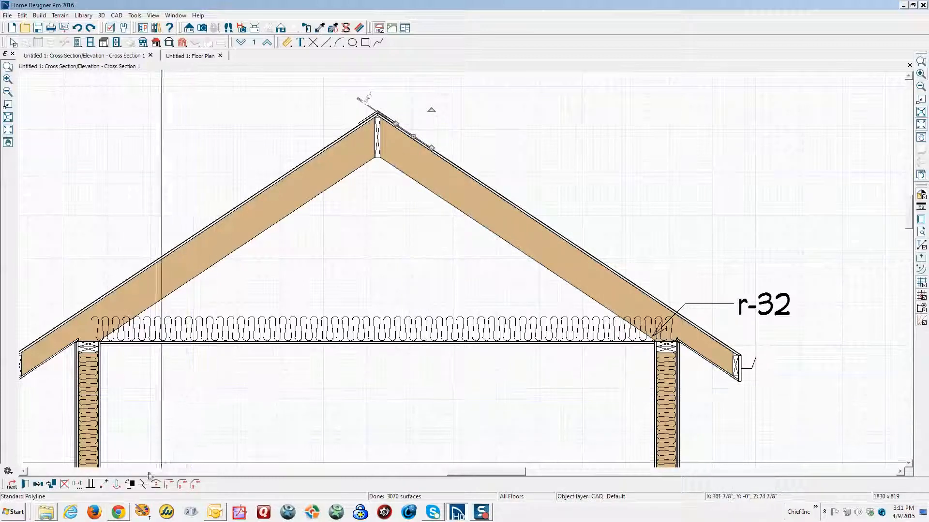
mouse_move(77, 483)
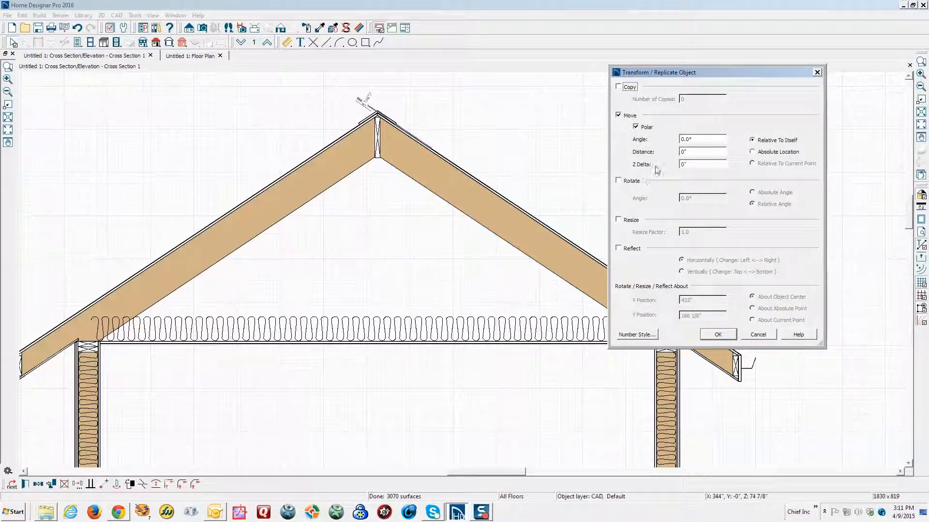
left_click(618, 86)
type("20")
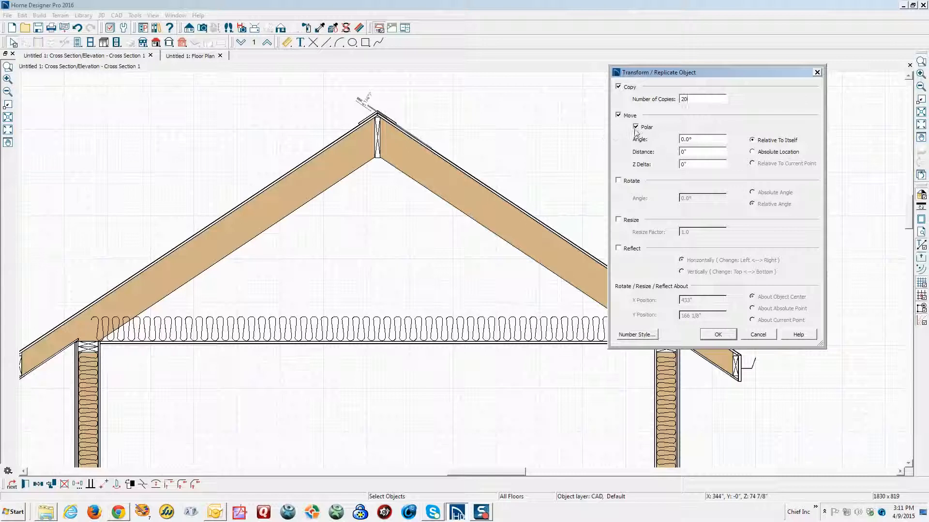
left_click(635, 127)
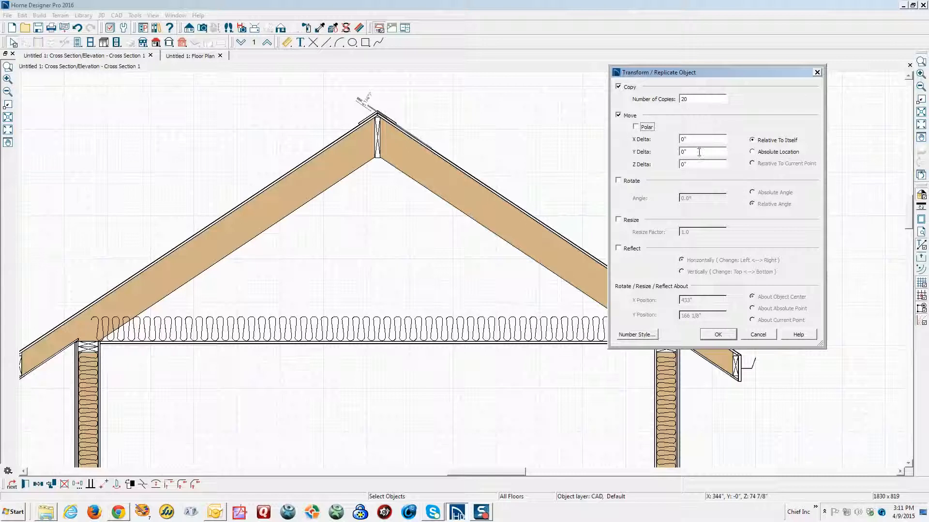
left_click(636, 126)
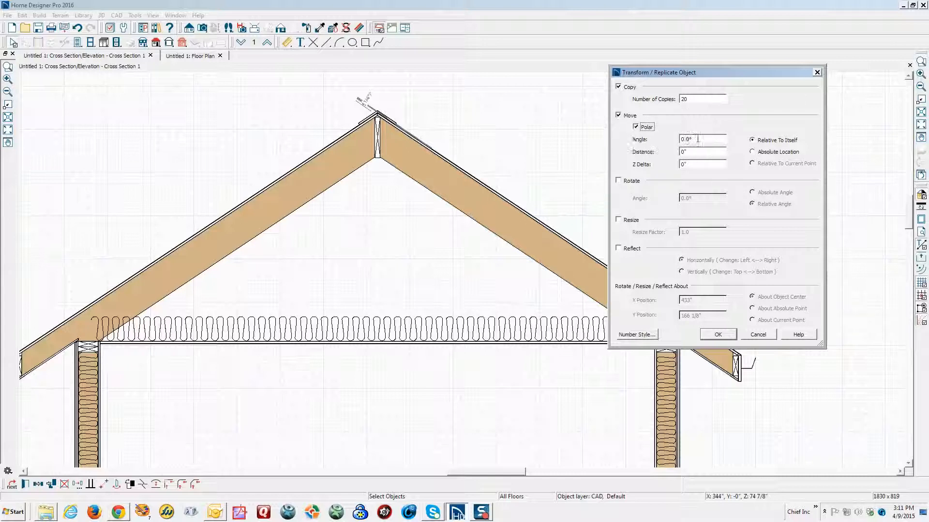
triple_click(702, 138)
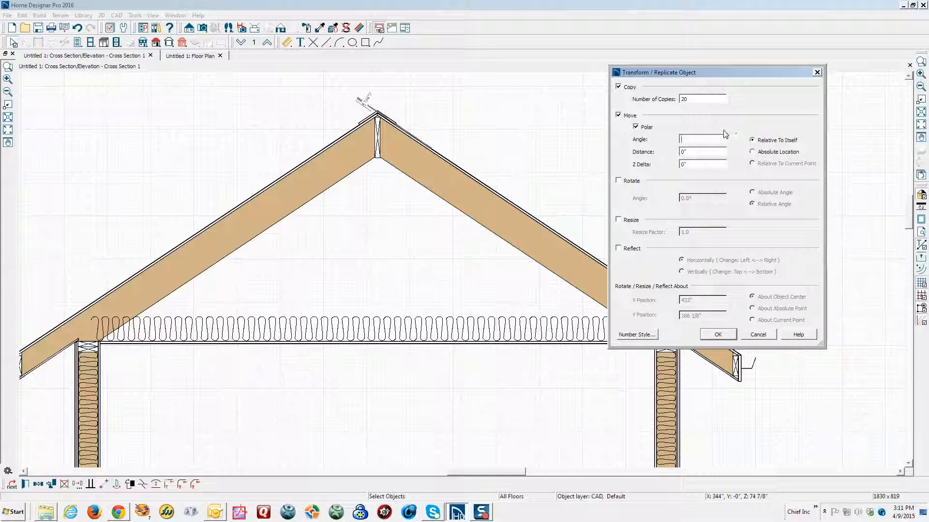
right_click(702, 138)
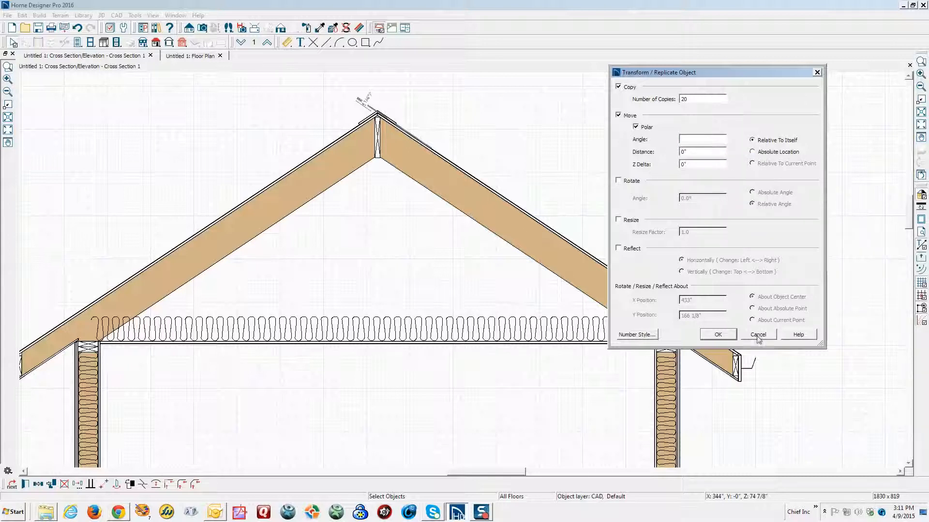
left_click(716, 334)
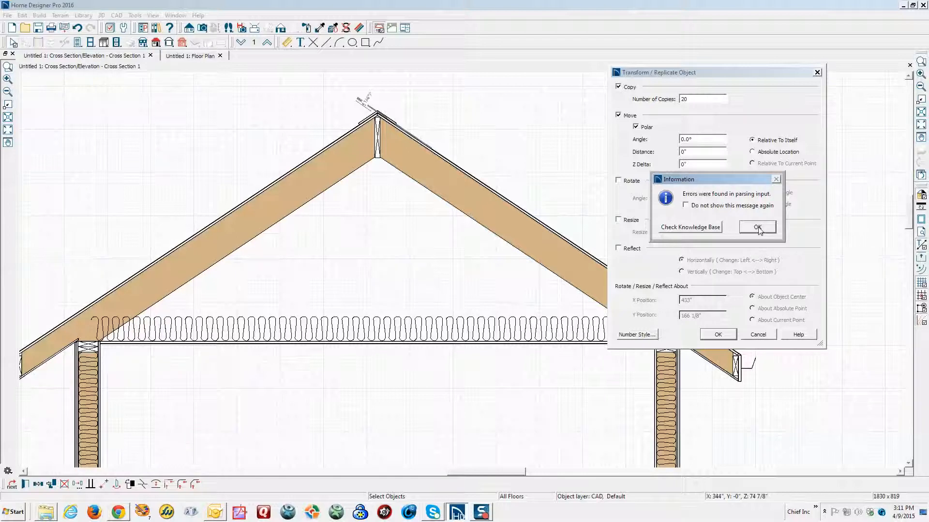
left_click(756, 228)
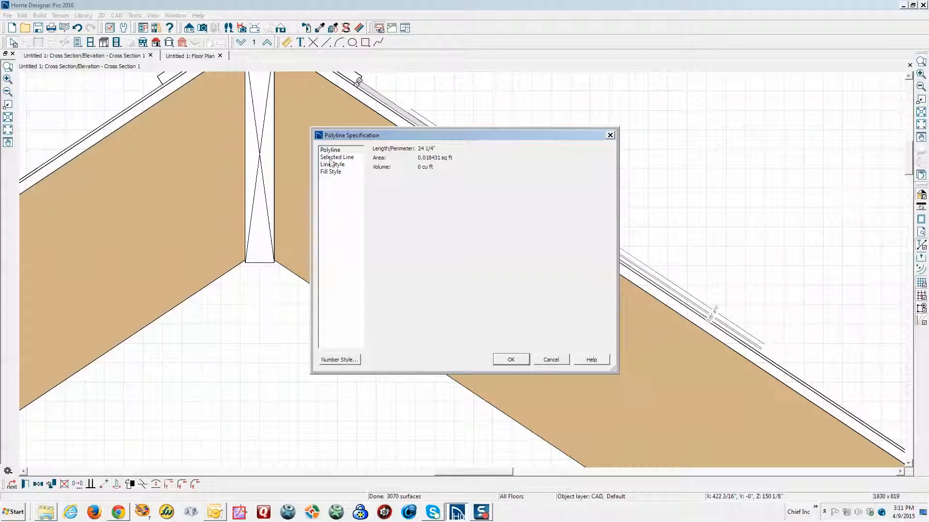
- Copy the line's angle and replicate the shingle 20 times at Move Polar angle -146.309932
left_click(337, 157)
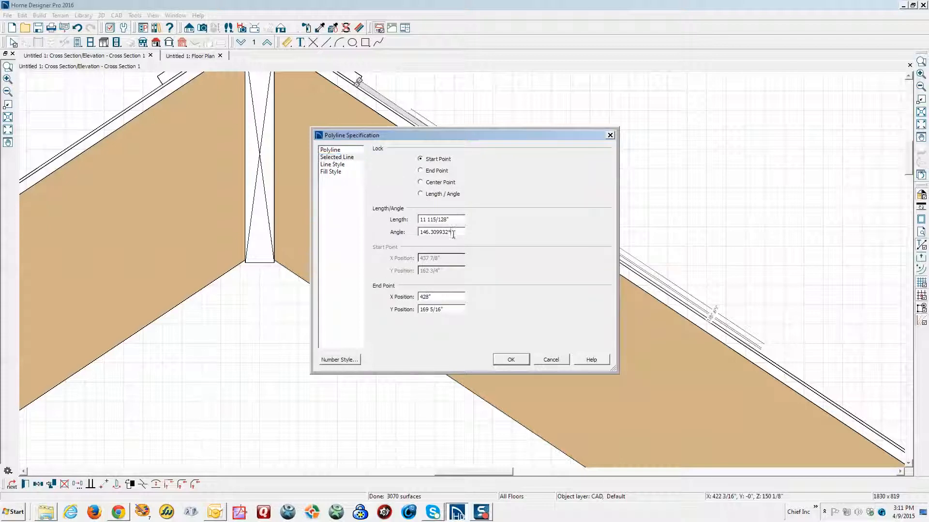
right_click(441, 231)
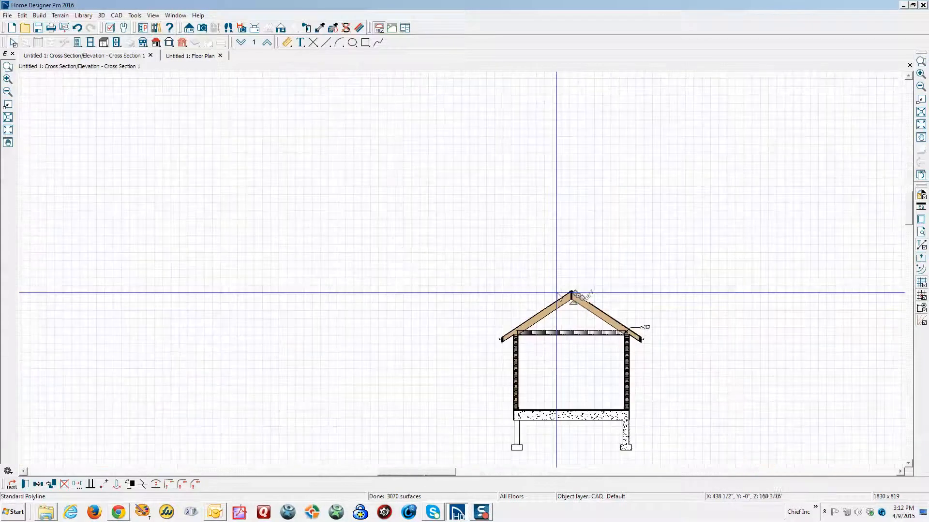
scroll("down", 3)
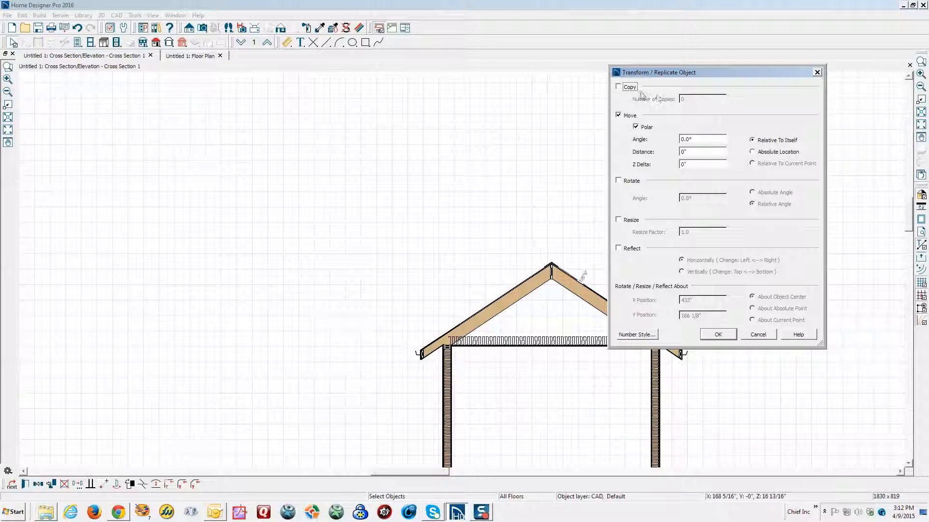
left_click(618, 87)
type("20")
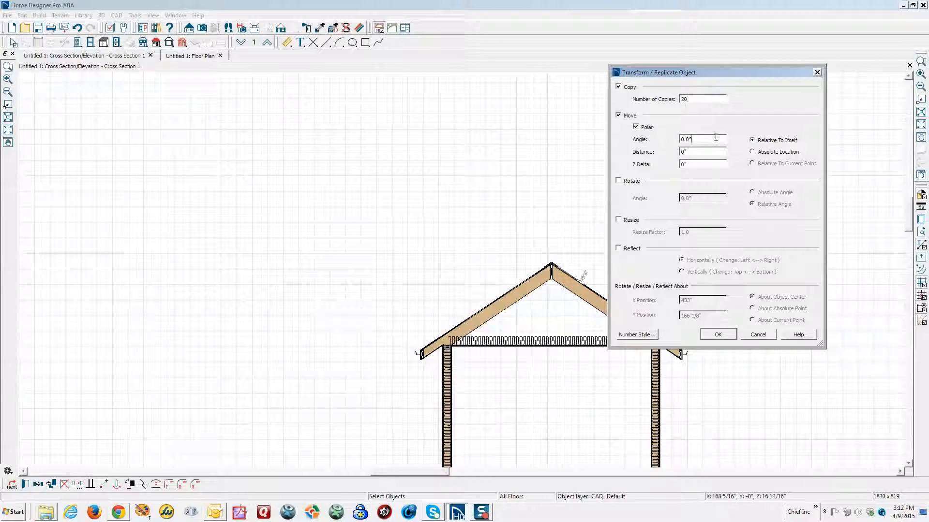
triple_click(702, 138)
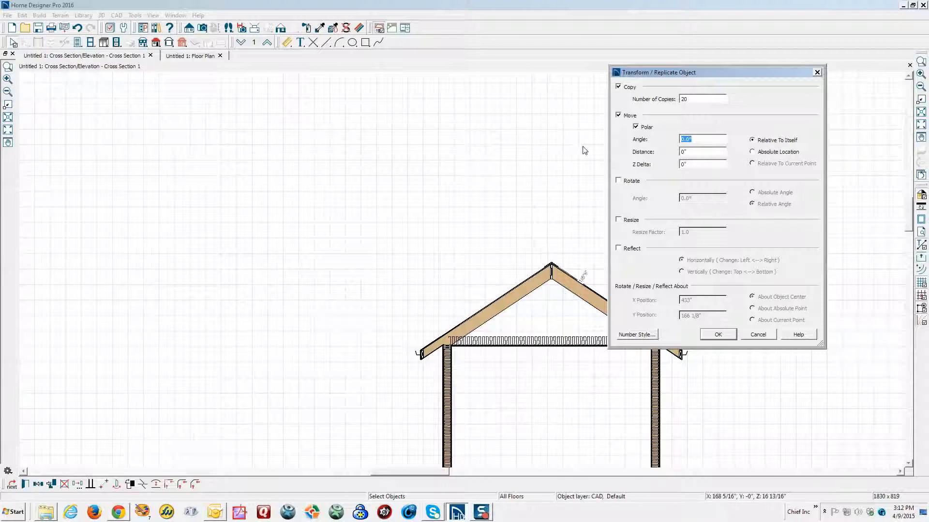
type("-146.309932")
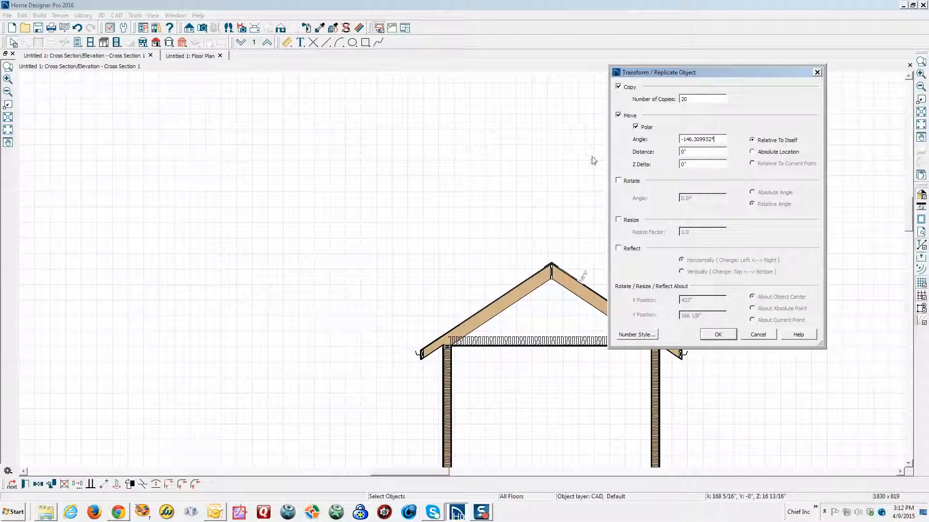
left_click(717, 334)
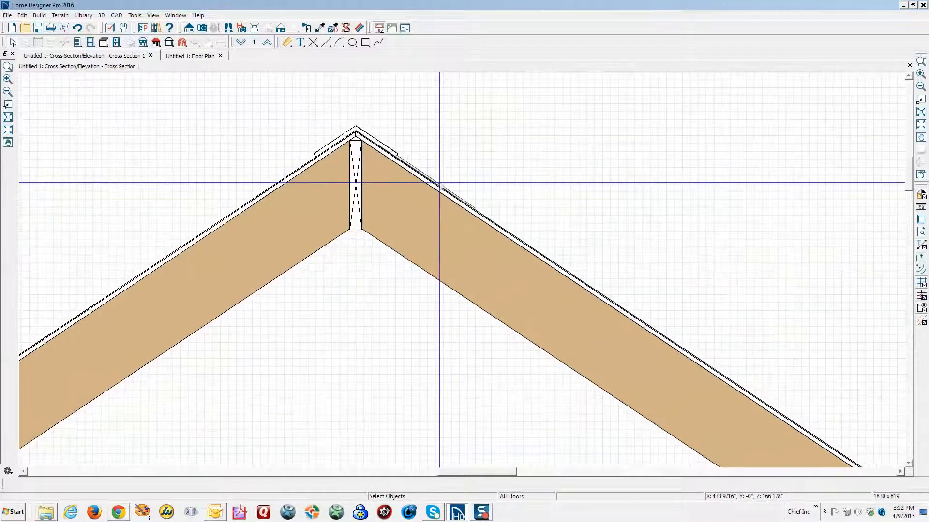
- Move the copied shingle pieces down onto the right rafter edge and check the whole roof
left_click(403, 158)
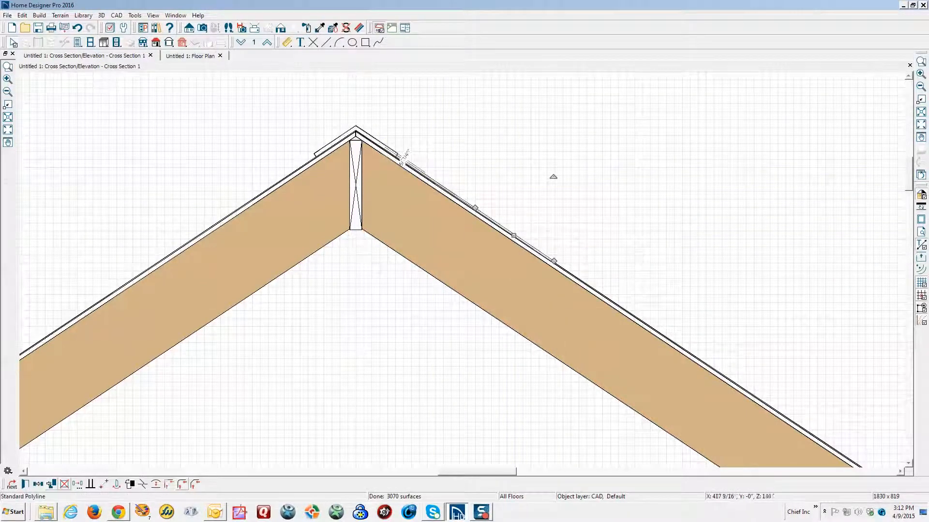
left_click(514, 236)
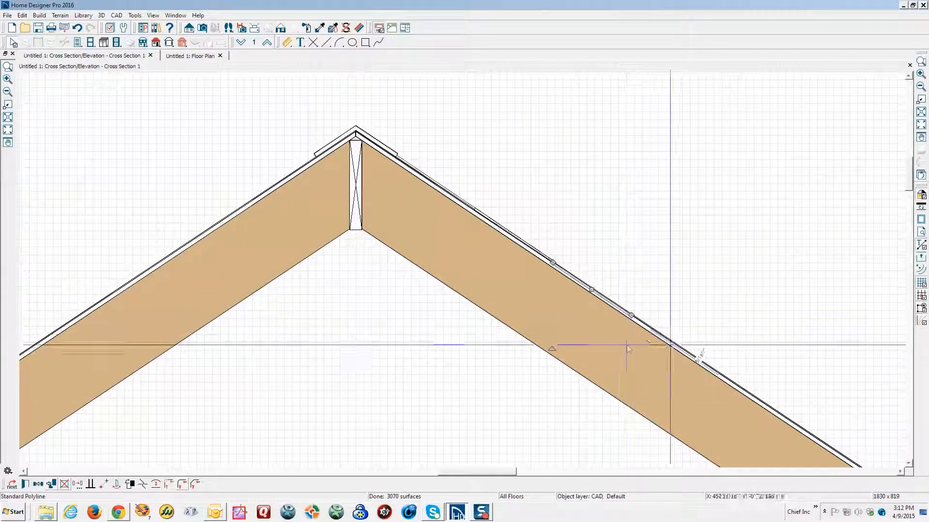
scroll("up", 3)
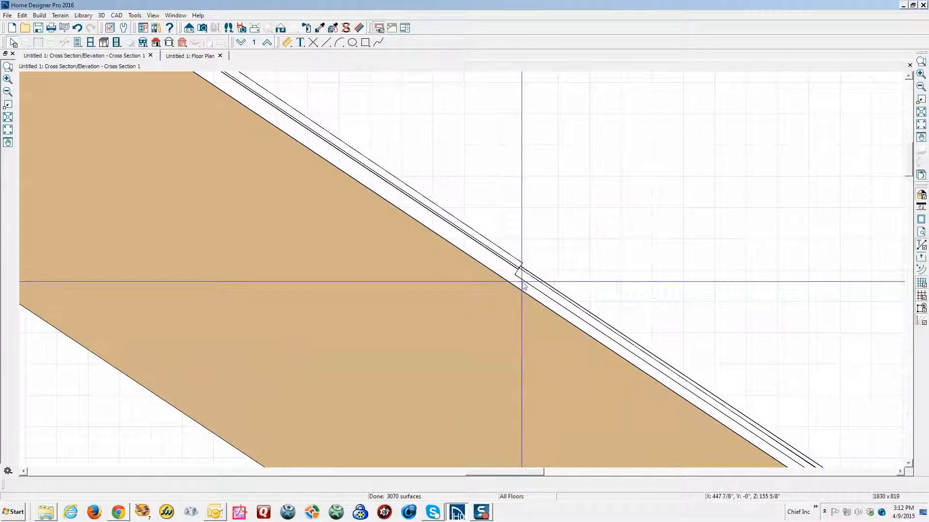
left_click(522, 279)
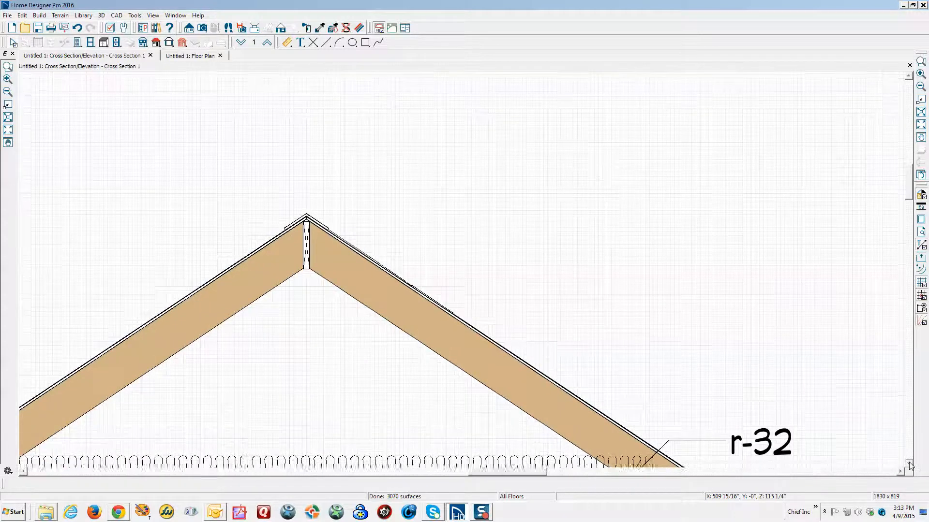
scroll("down", 3)
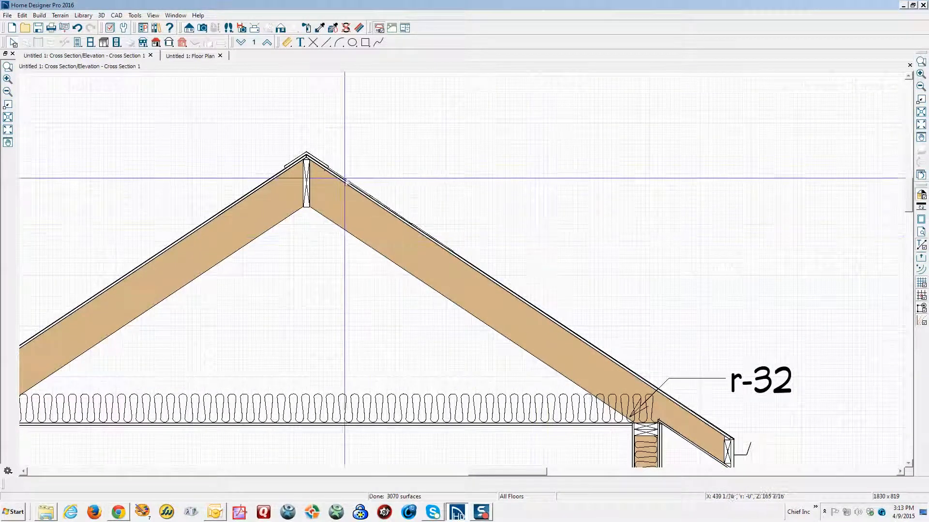
mouse_move(438, 241)
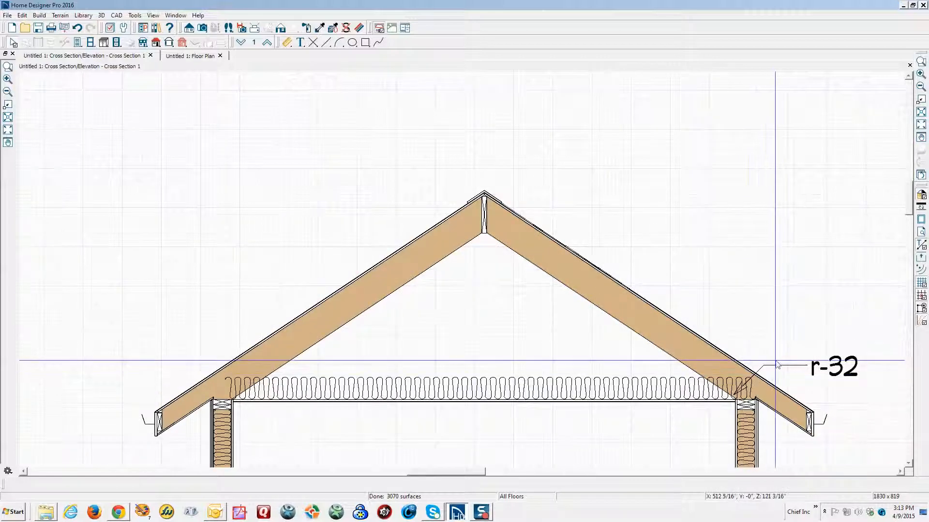
- Copy the r-32 callout above the roof and change its text to SHINGLES
left_click(832, 366)
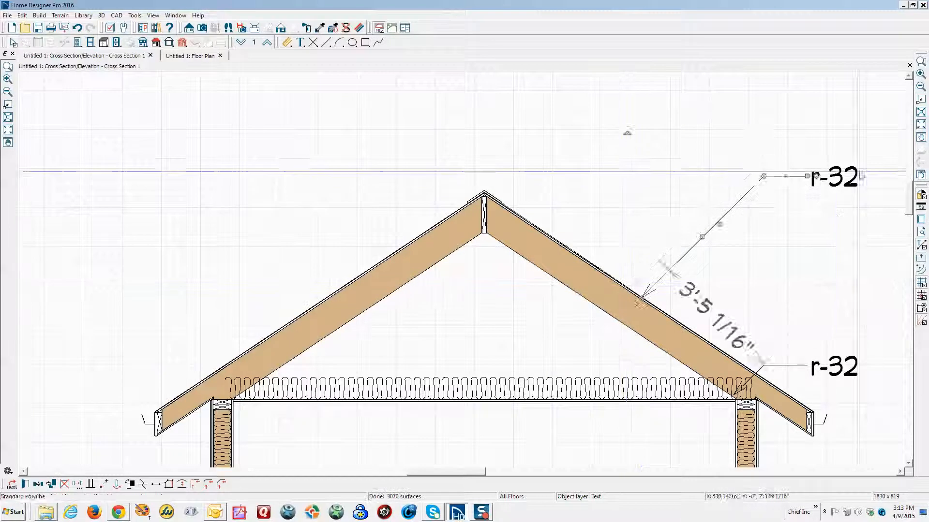
double_click(834, 175)
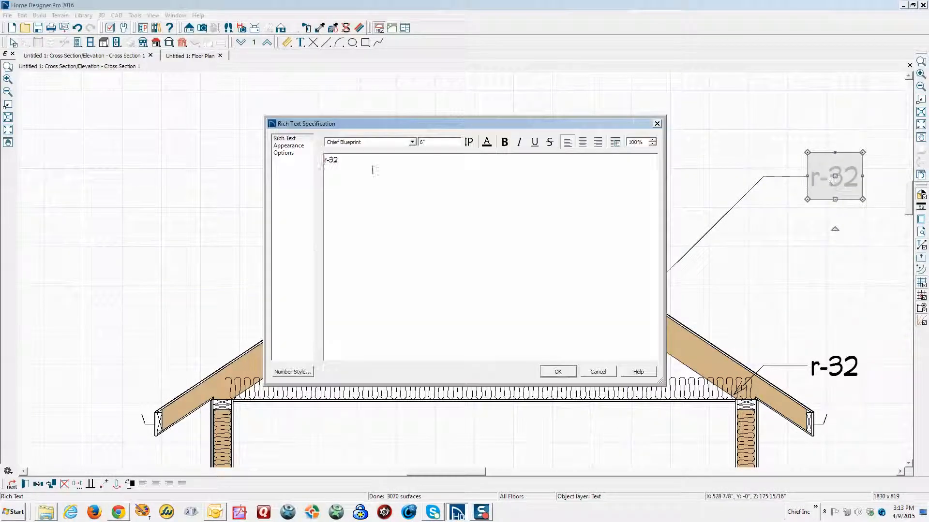
double_click(330, 160)
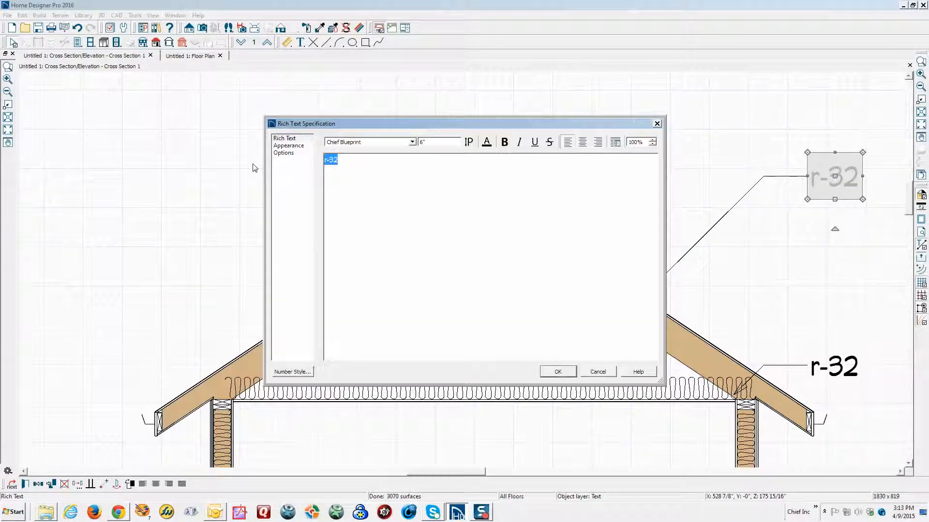
type("SHING")
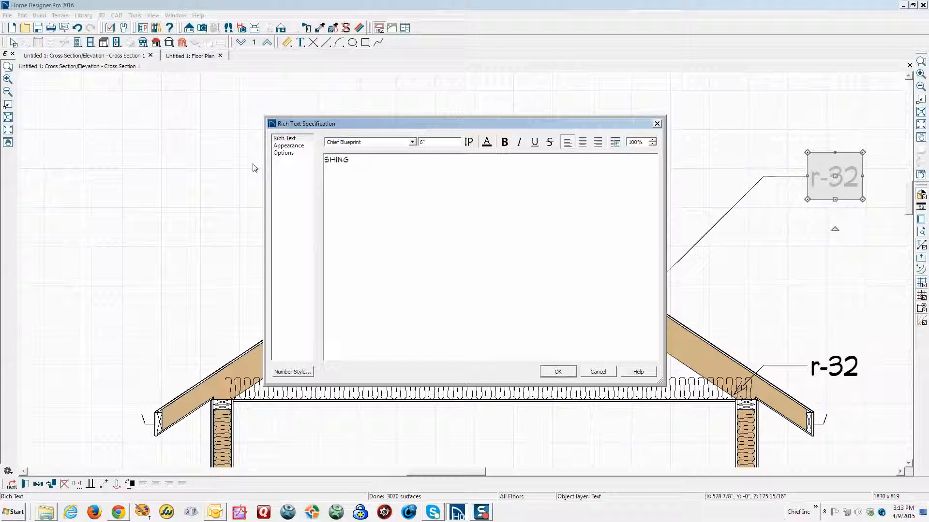
type("LES")
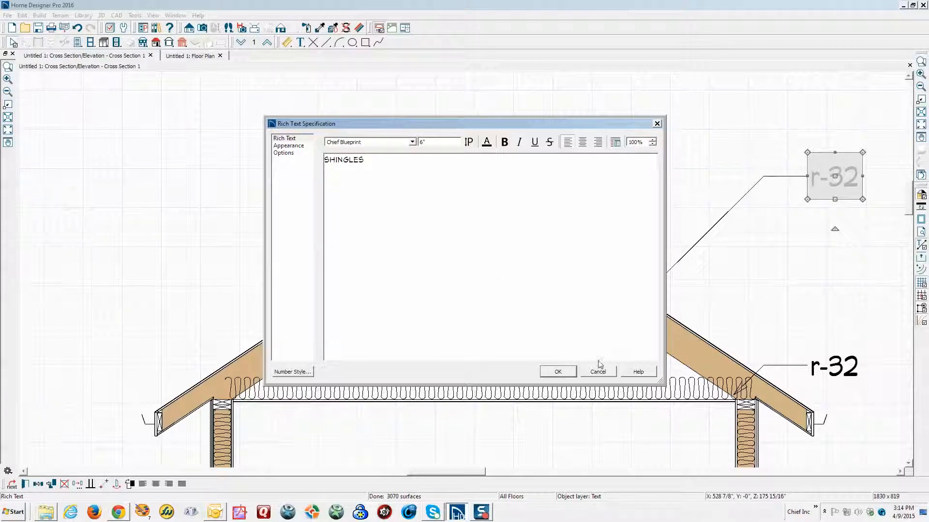
left_click(556, 371)
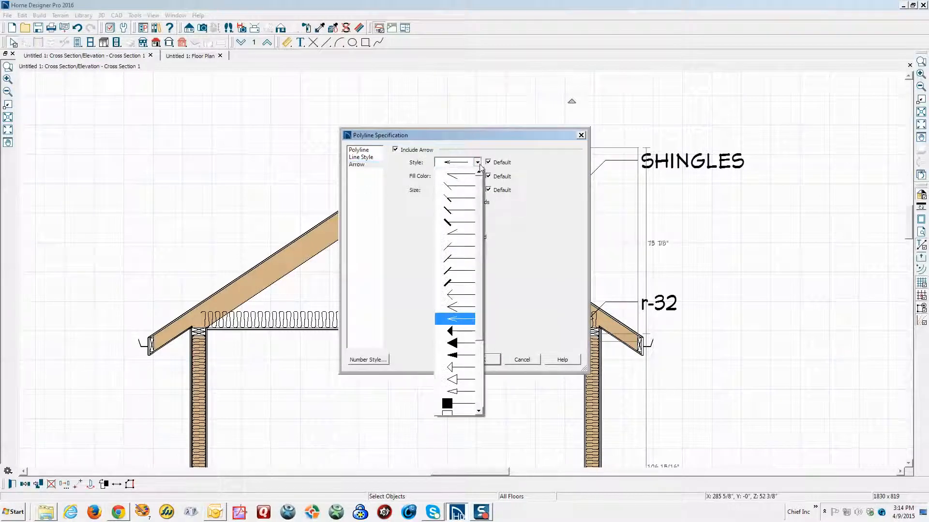
- Set a filled arrowhead on the SHINGLES leader so it points at the right roof slope
left_click(454, 319)
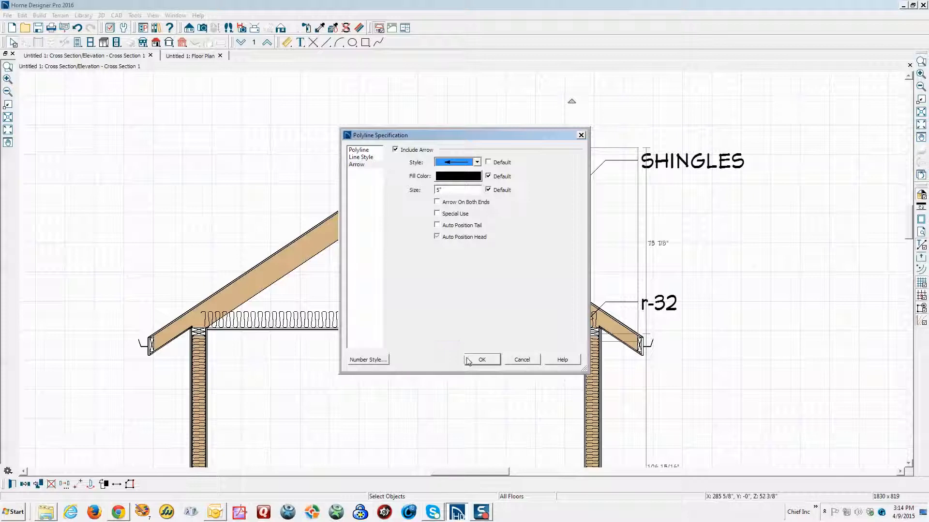
left_click(482, 360)
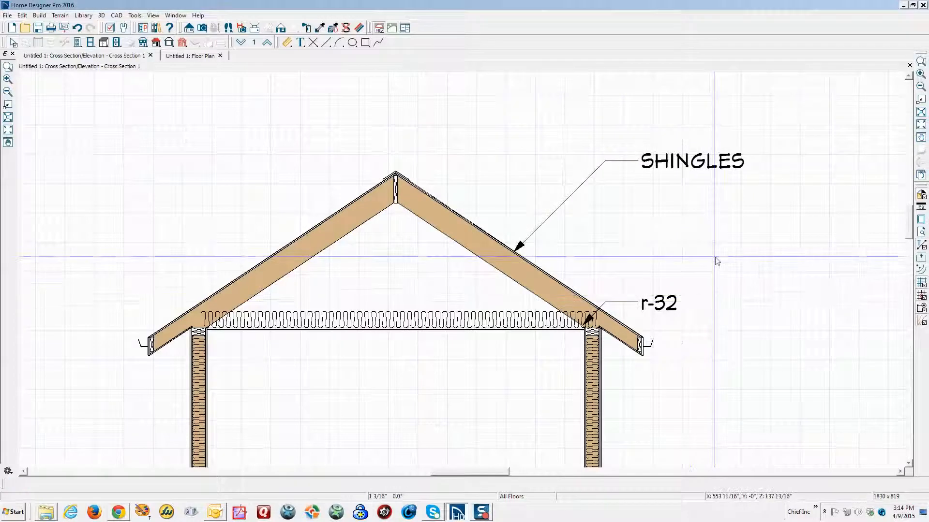
scroll("down", 3)
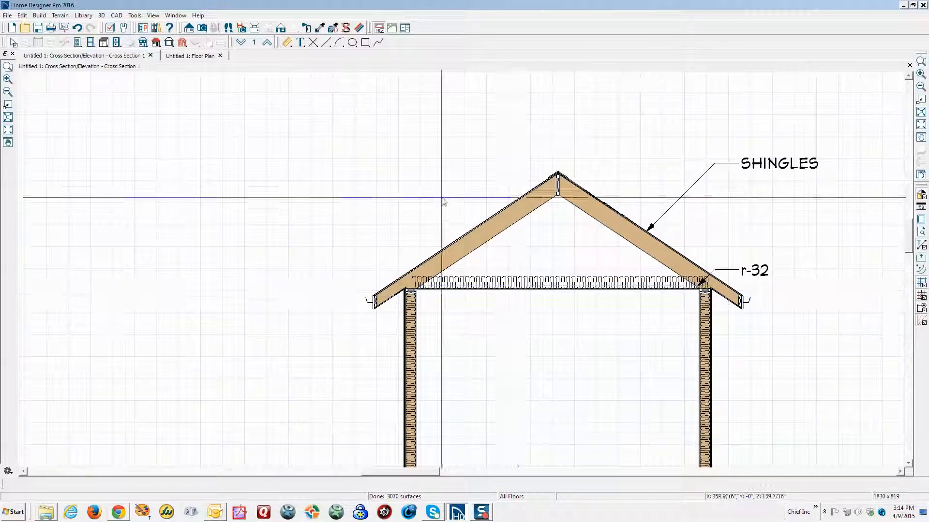
left_click(117, 15)
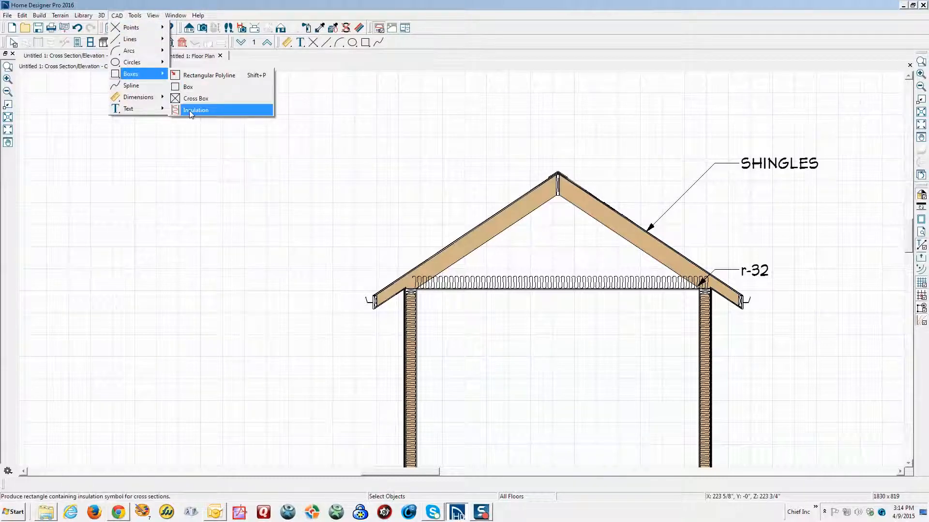
- Draw a small CAD insulation box just under the right rafter near the ridge
left_click(196, 110)
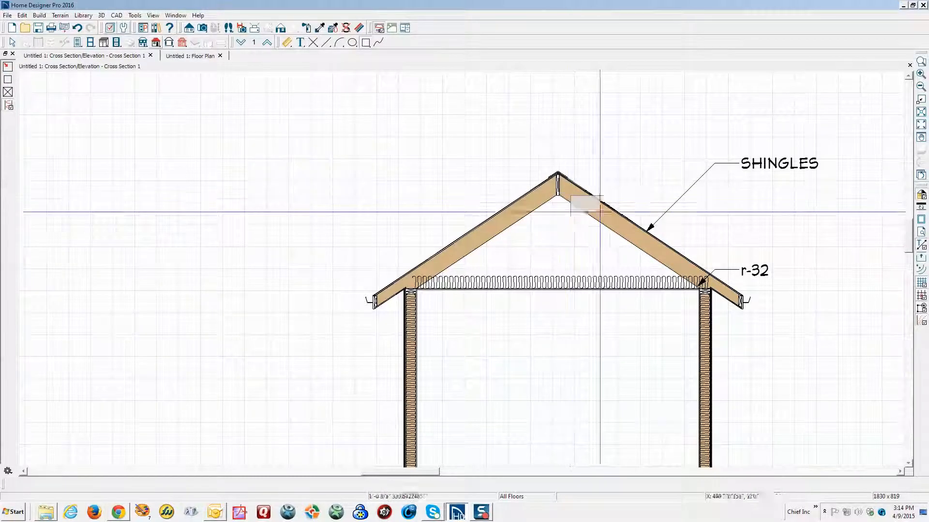
left_click(591, 207)
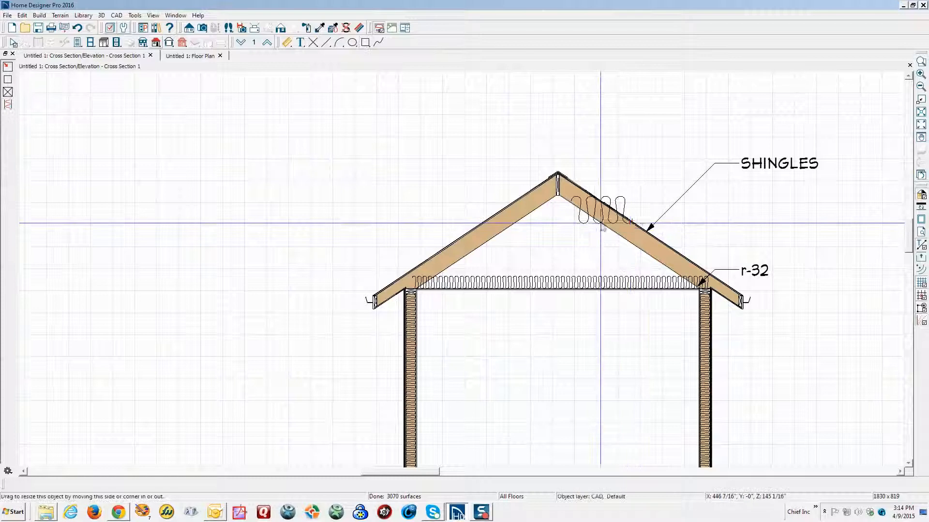
left_click(597, 209)
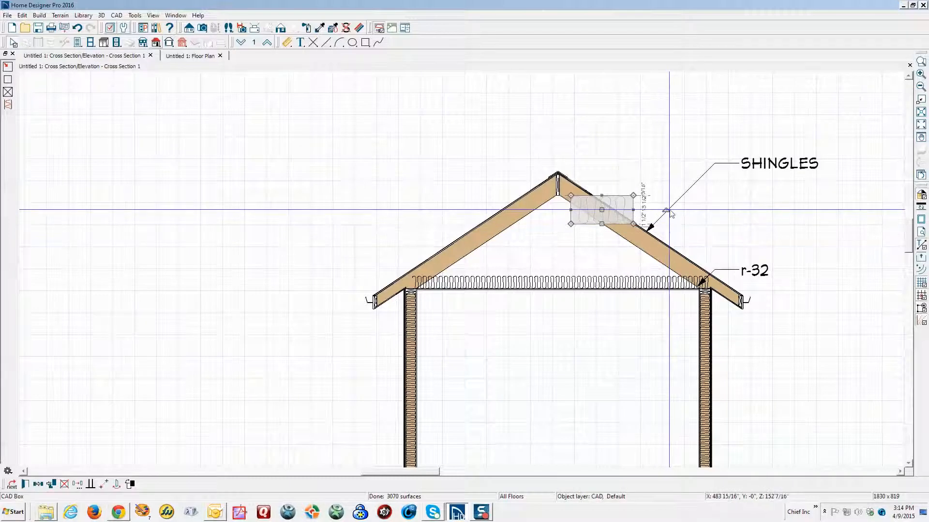